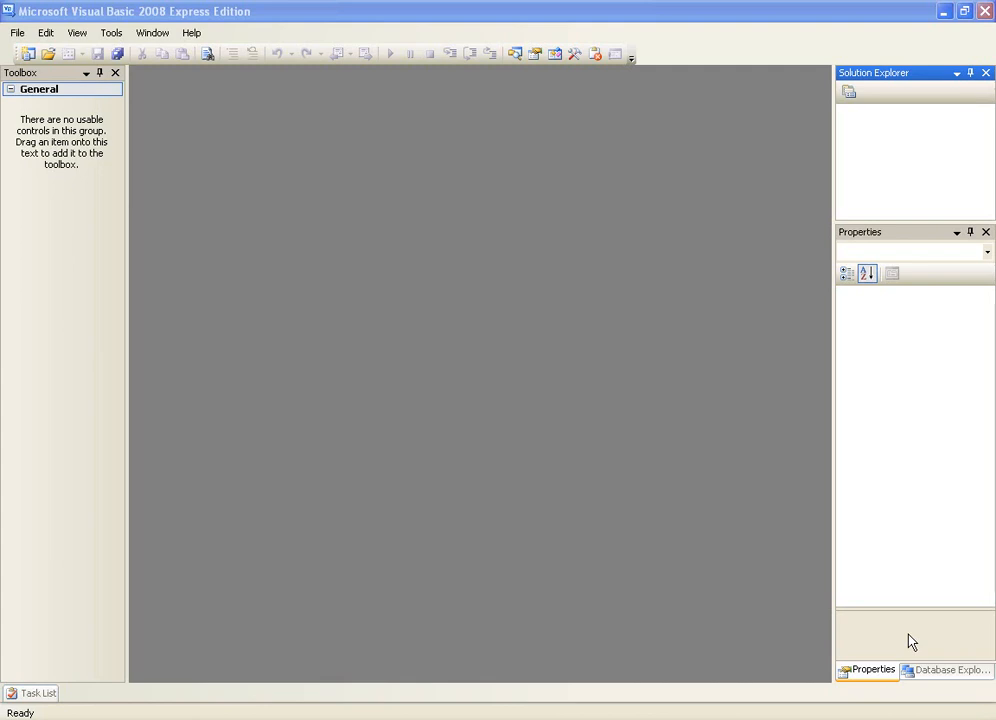
mouse_move(932, 620)
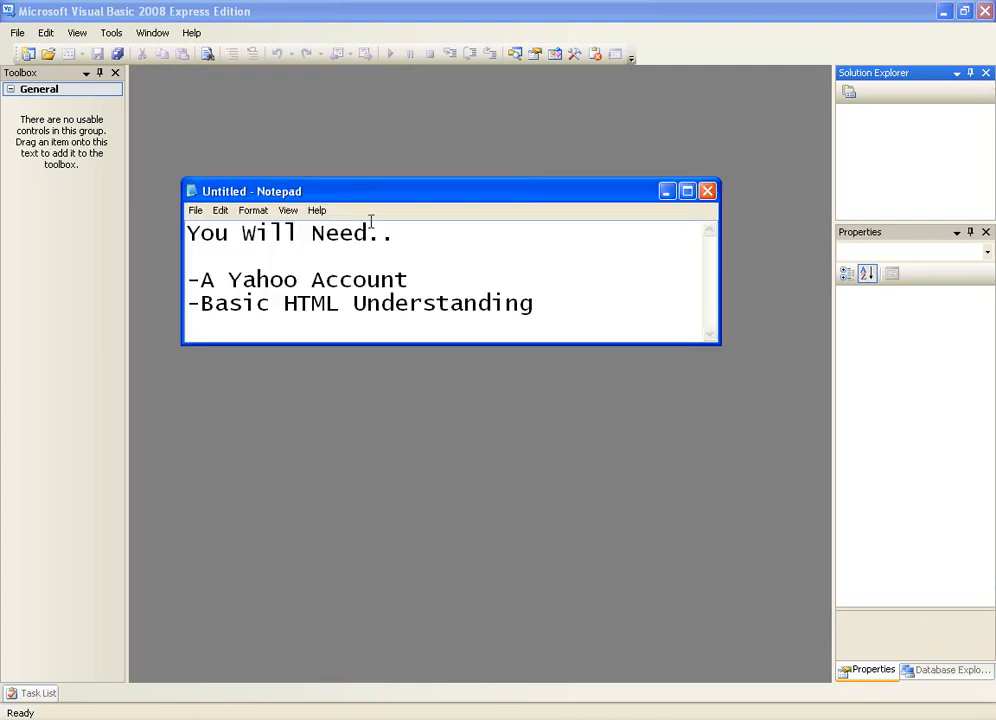
- Create a new Windows Forms Application project named 'Website Login Application' via File > New Project
left_click_drag(200, 279, 408, 279)
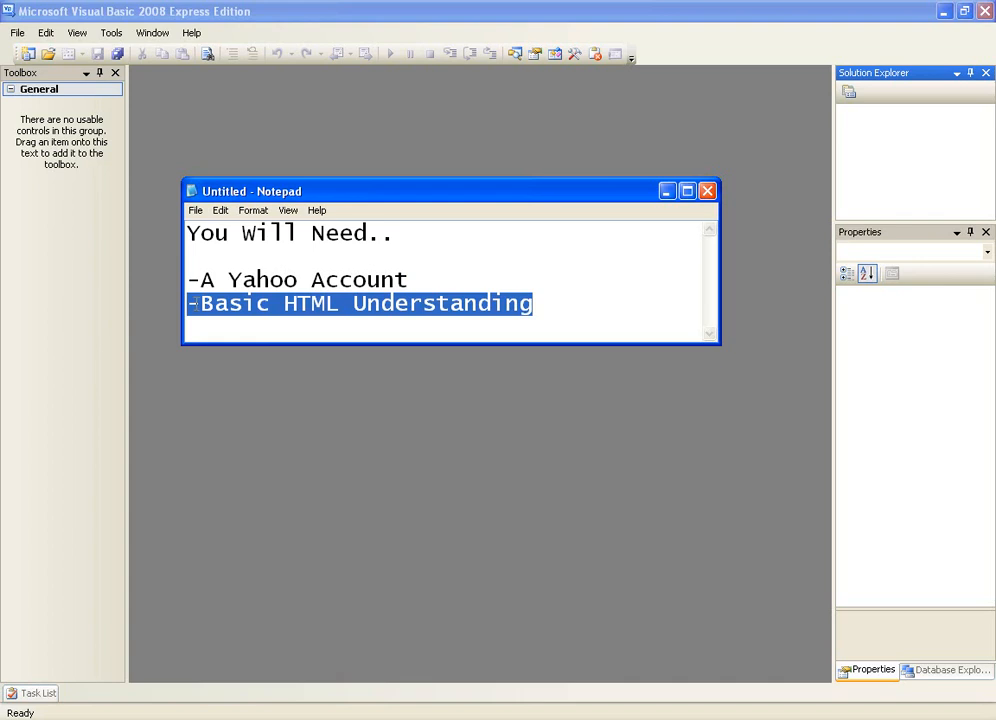
mouse_move(468, 337)
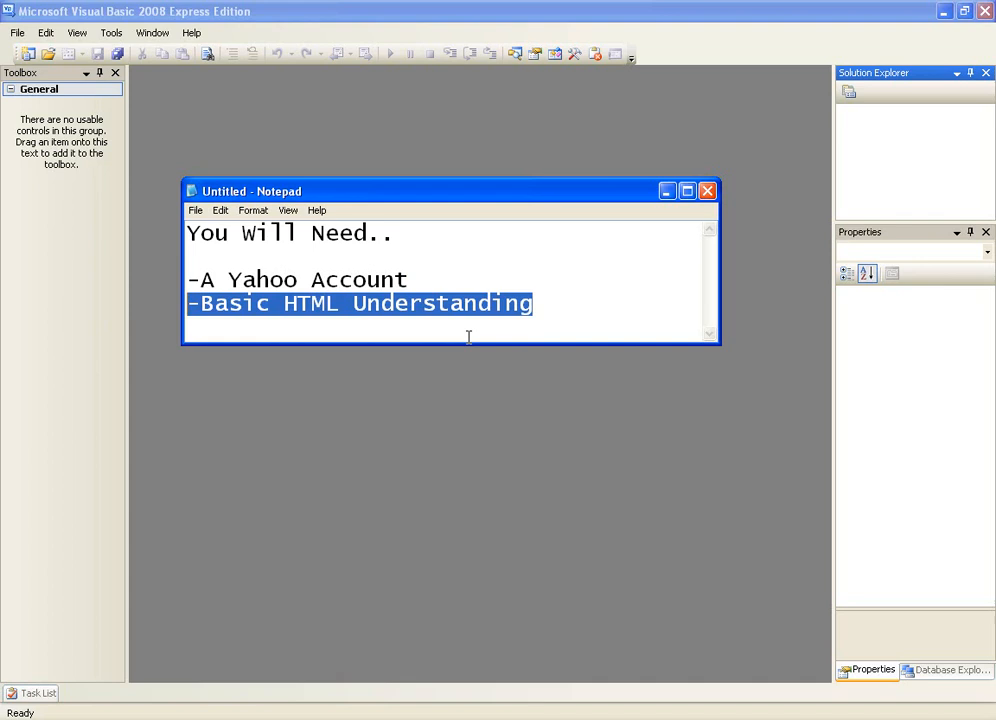
left_click(705, 191)
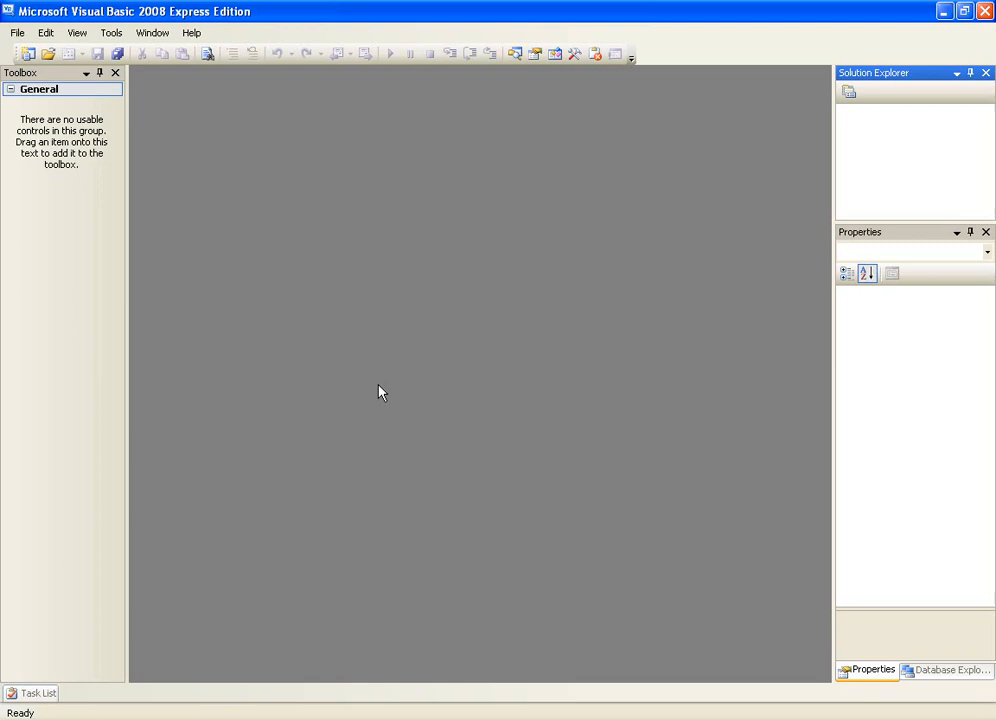
left_click(14, 34)
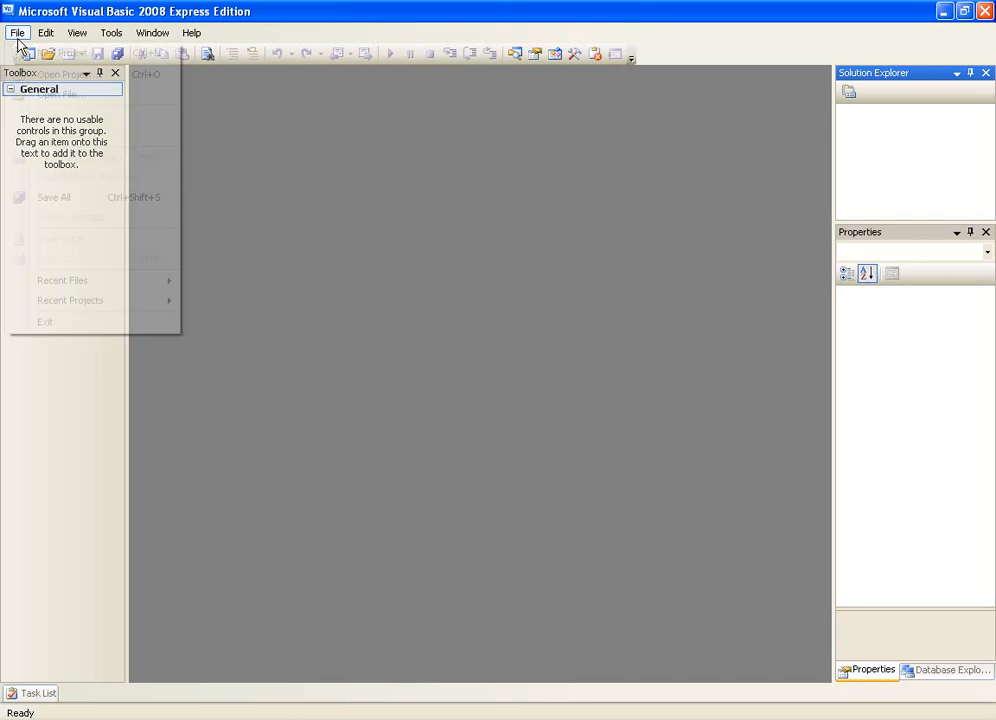
left_click(55, 75)
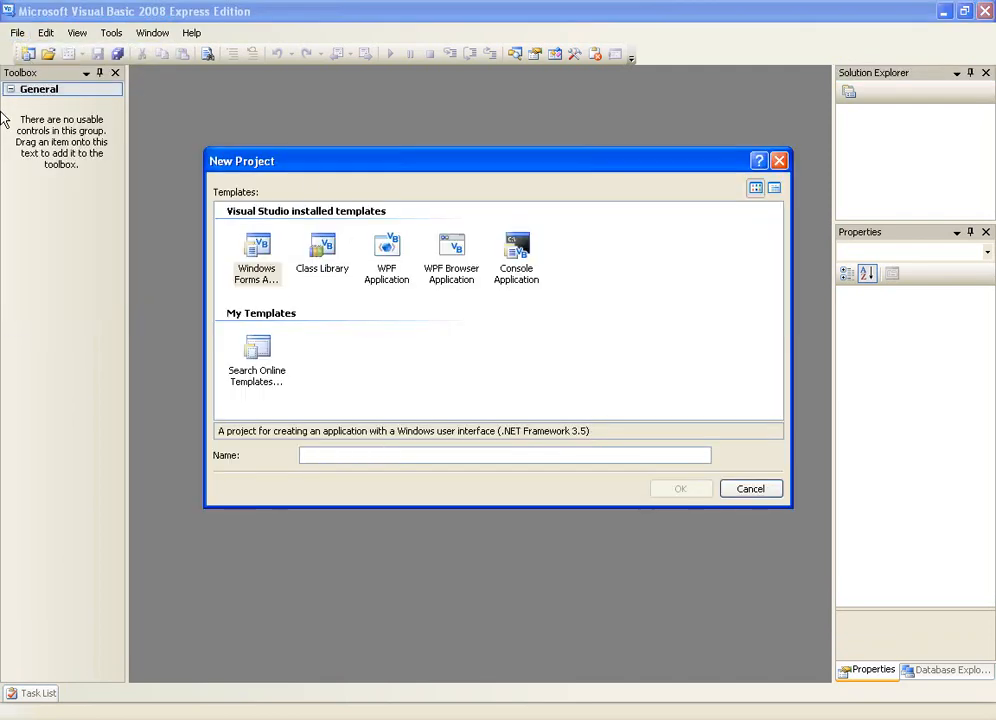
type("Website Login A")
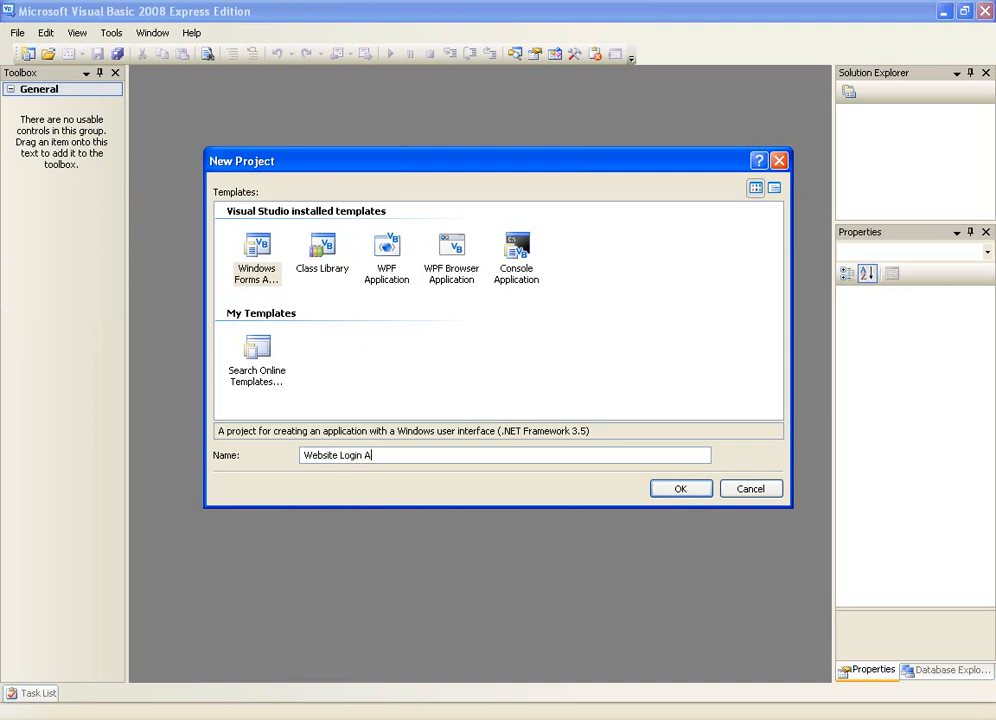
type("pplication")
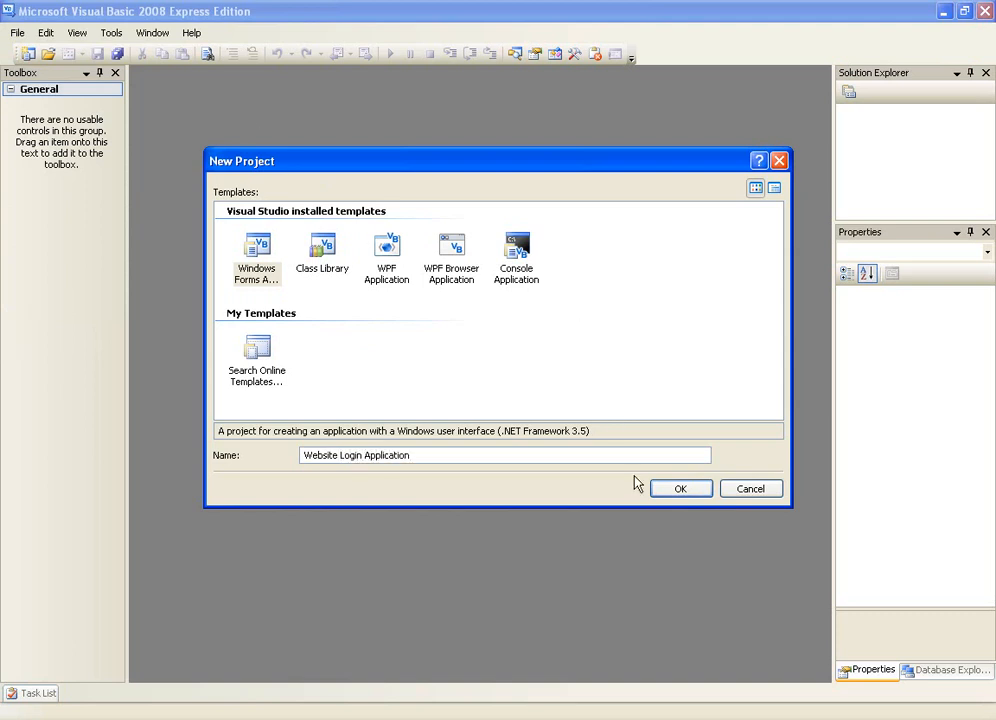
left_click(682, 489)
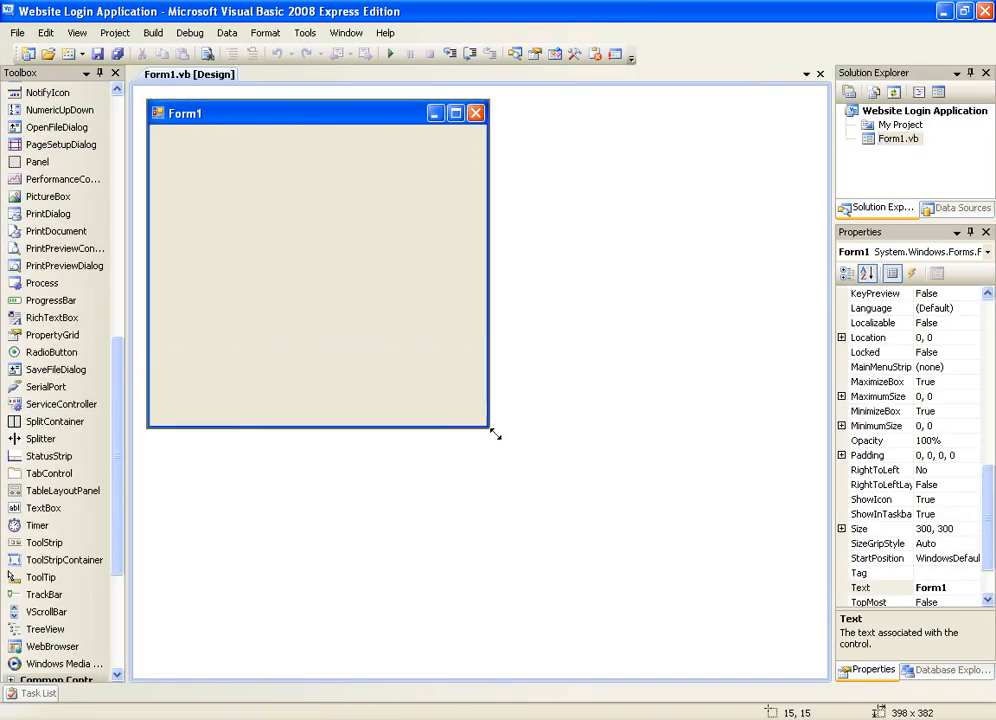
- Enlarge Form1, add Username: and Password: labels with widened text boxes, and set password masking
left_click_drag(492, 432, 797, 648)
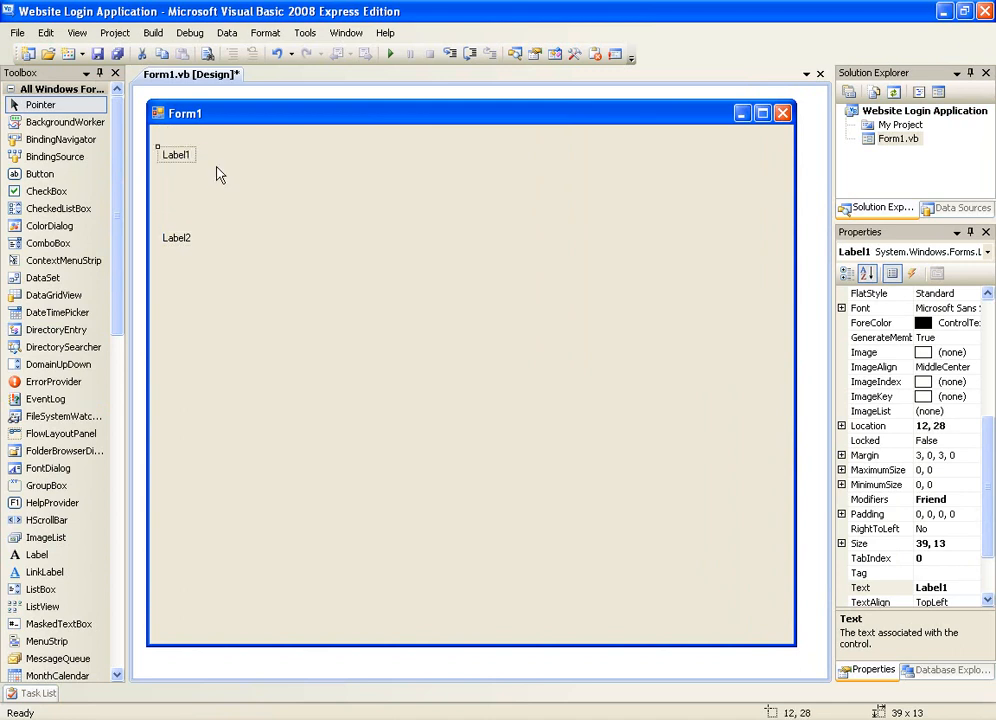
type("Username:")
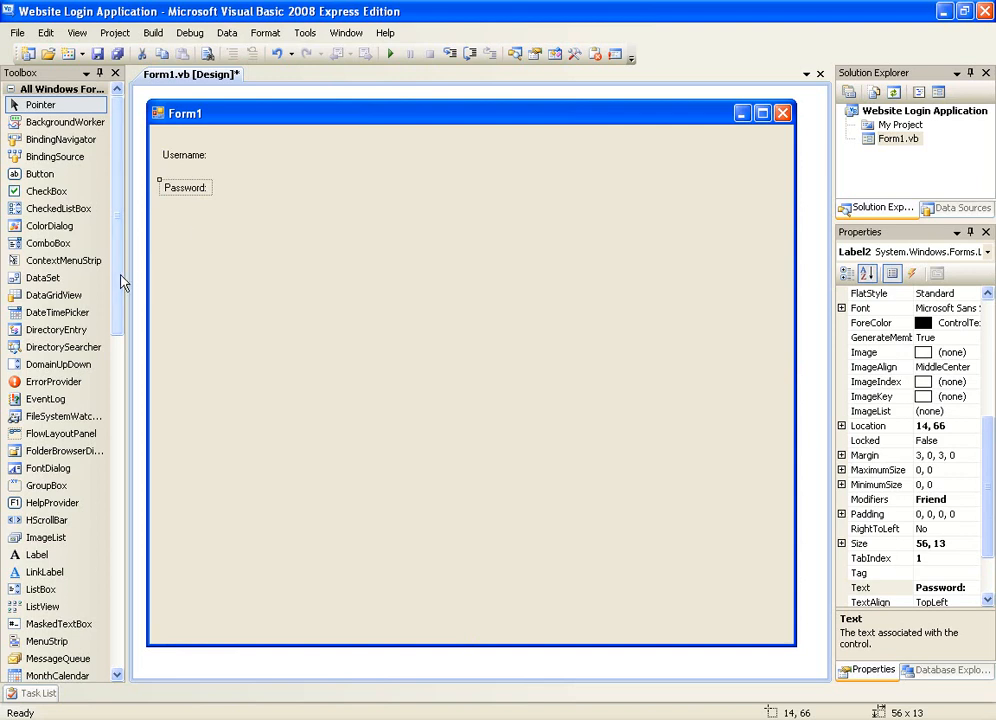
scroll("down", 3)
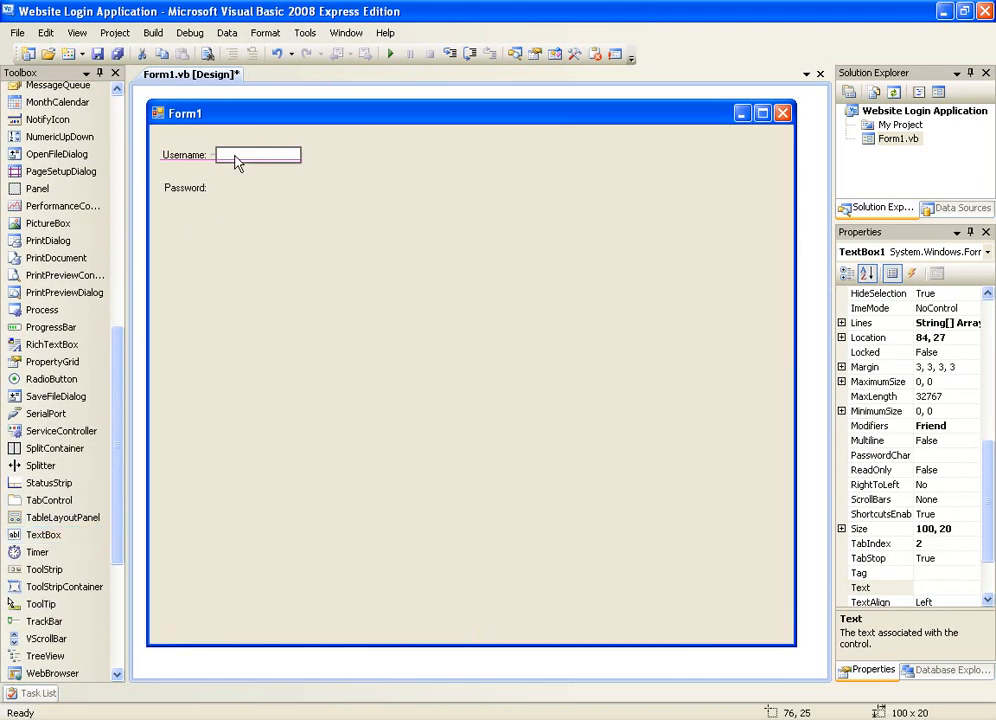
left_click_drag(299, 154, 499, 154)
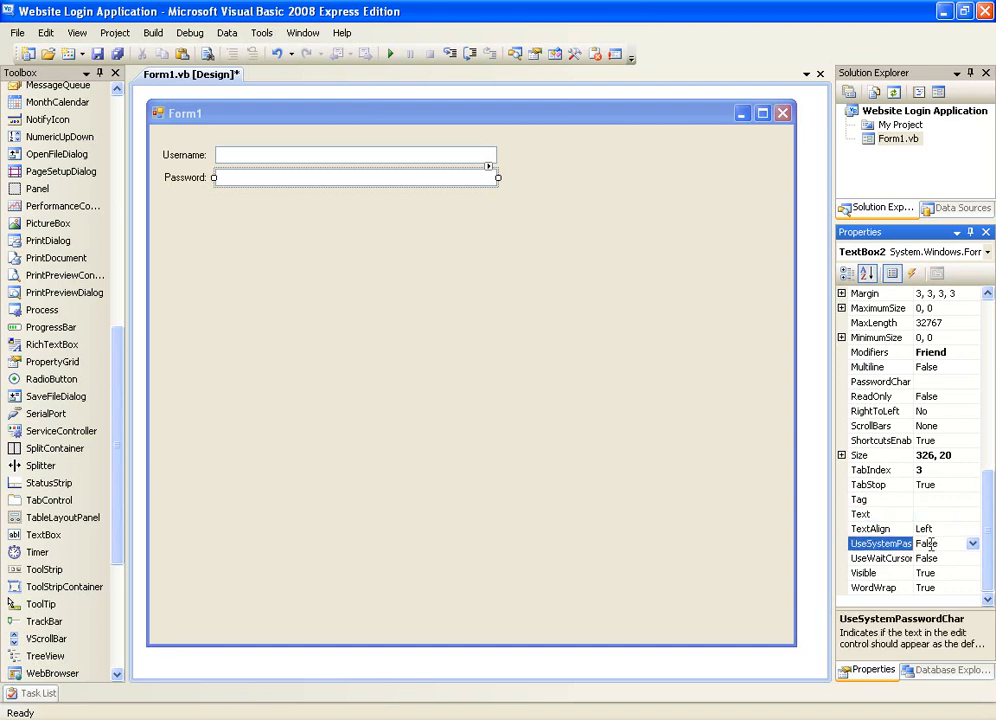
left_click(972, 543)
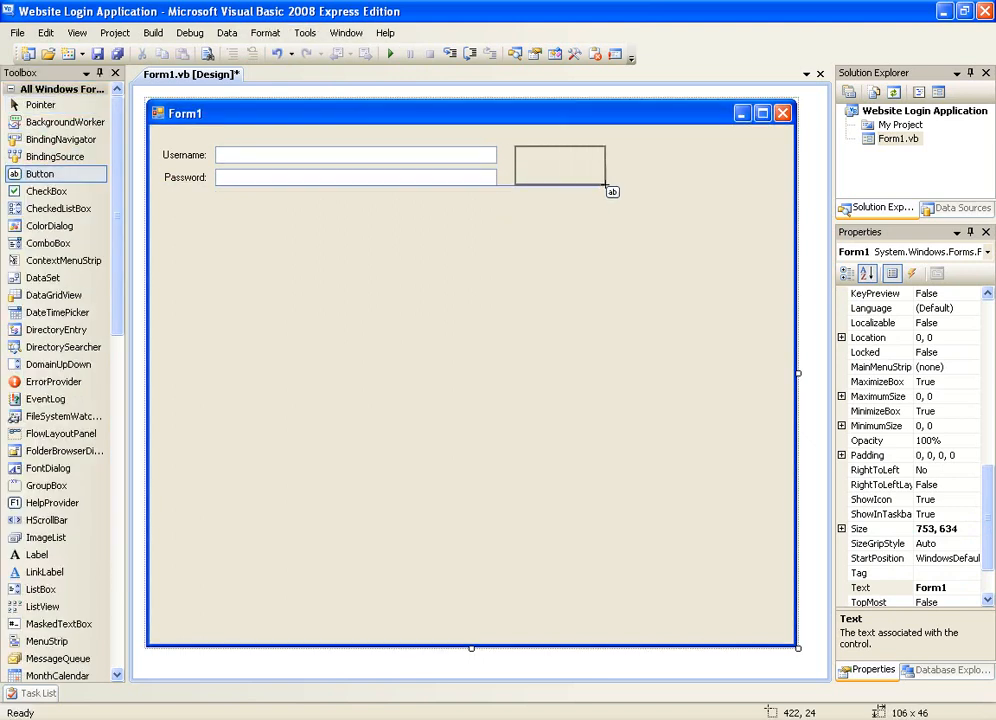
- Place Navigate and Log In buttons beside the text boxes, sizing Log In to match Navigate
left_click(560, 165)
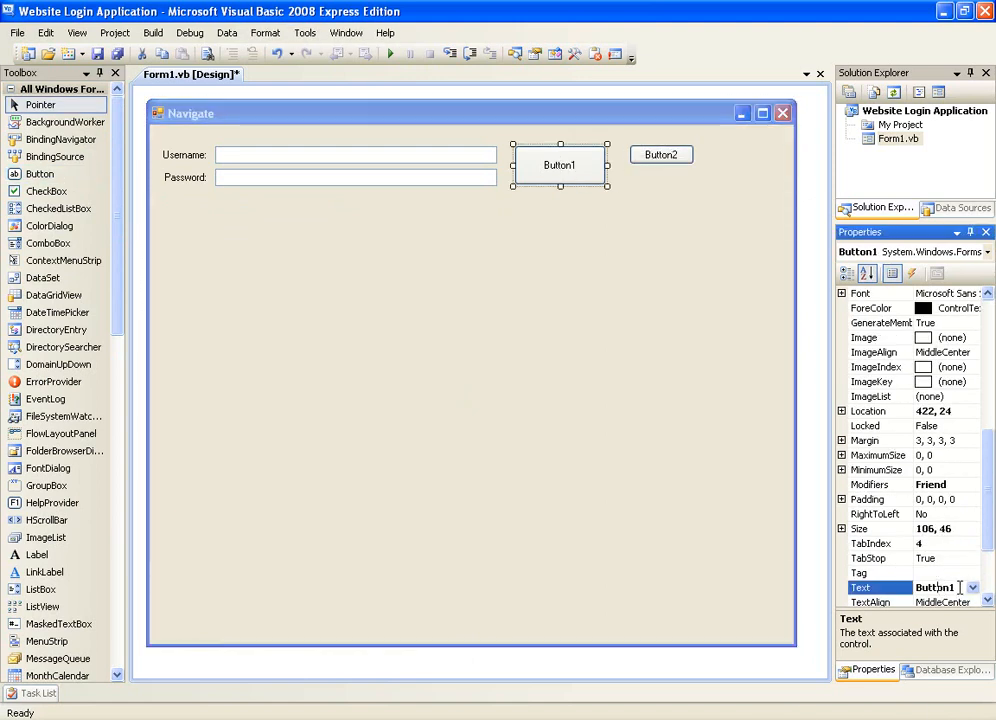
type("Navigate")
left_click(661, 155)
type("Log In")
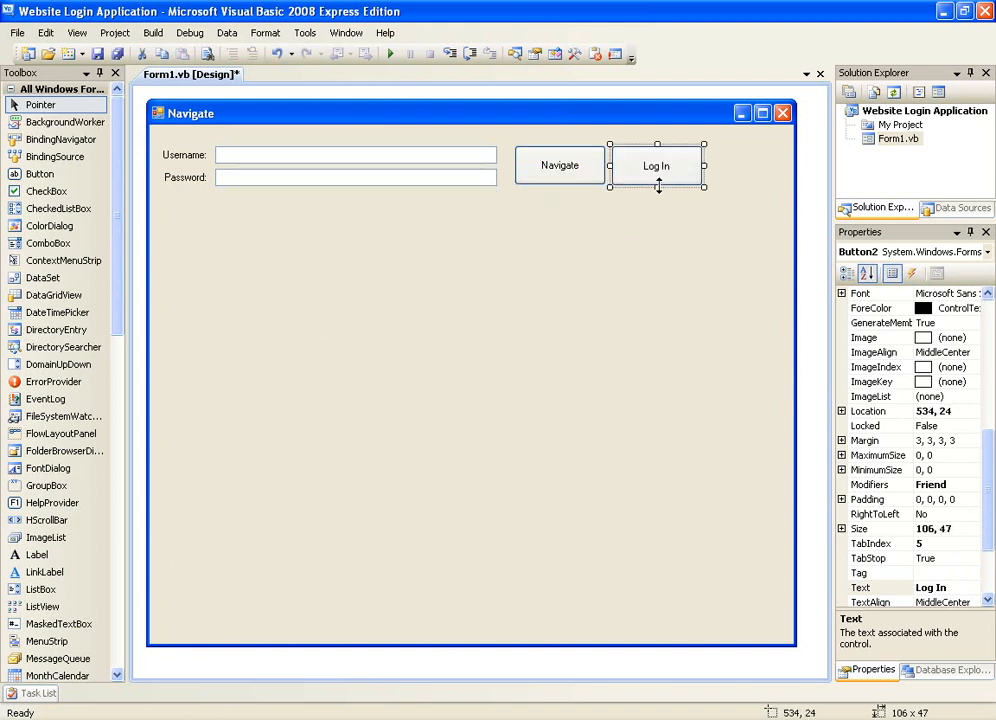
left_click_drag(658, 188, 658, 182)
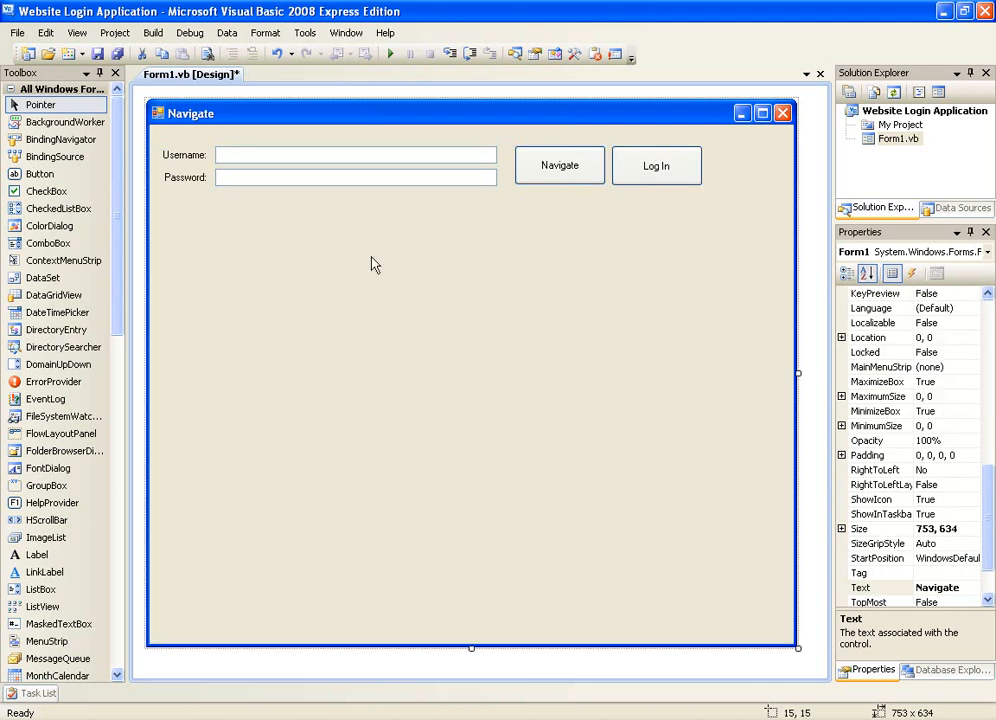
- Place a WebBrowser control below the login fields and narrow the form to fit it
scroll("down", 3)
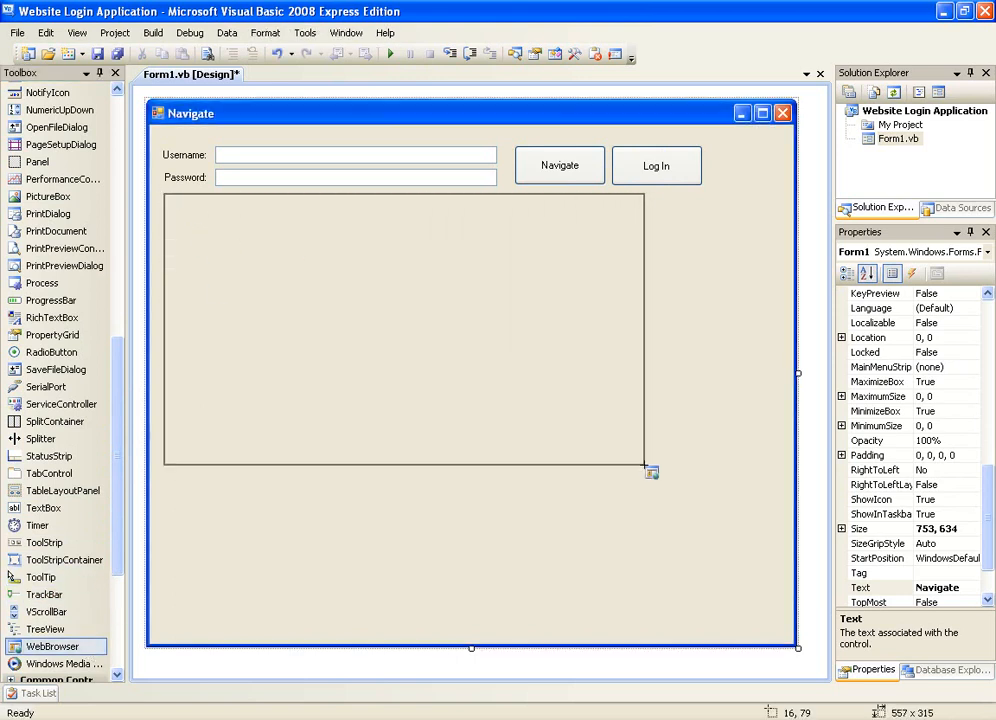
left_click(420, 340)
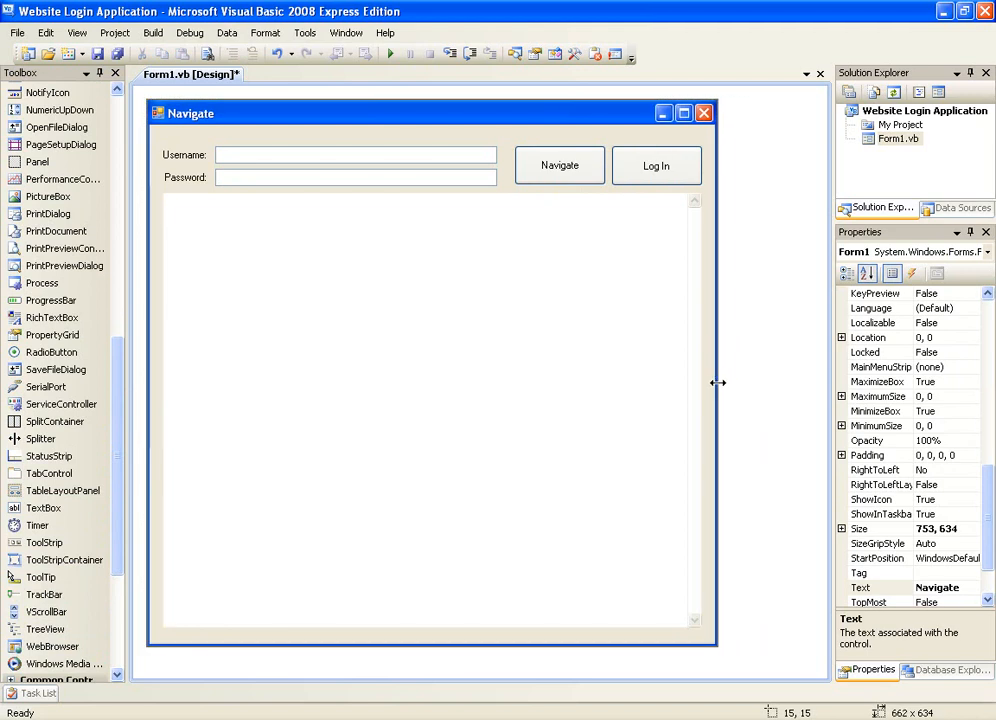
left_click(355, 154)
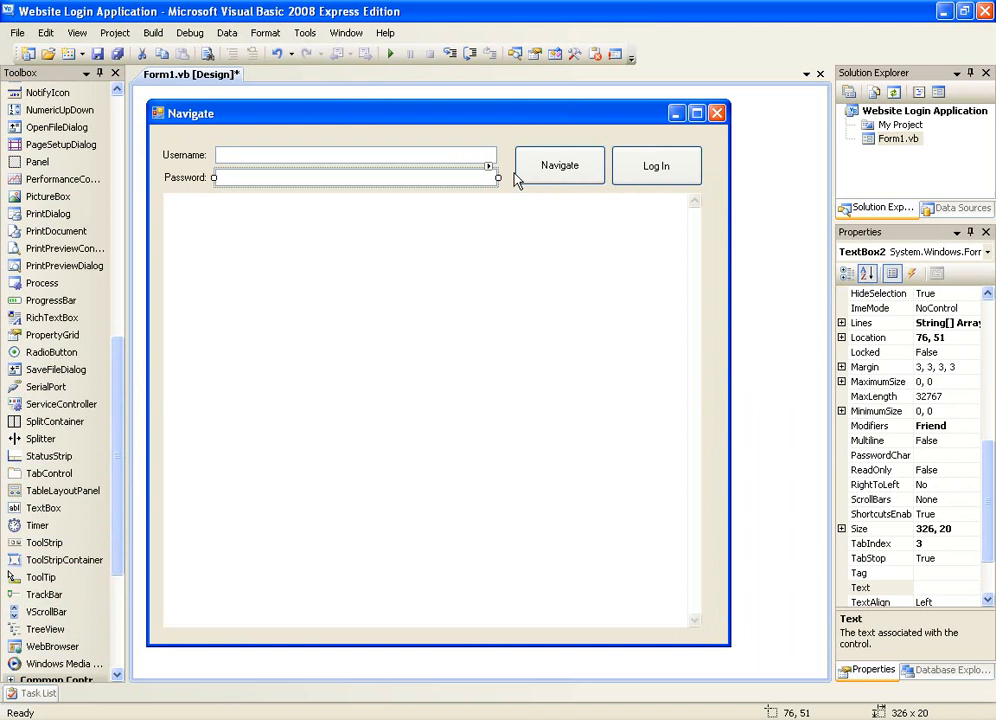
left_click(656, 165)
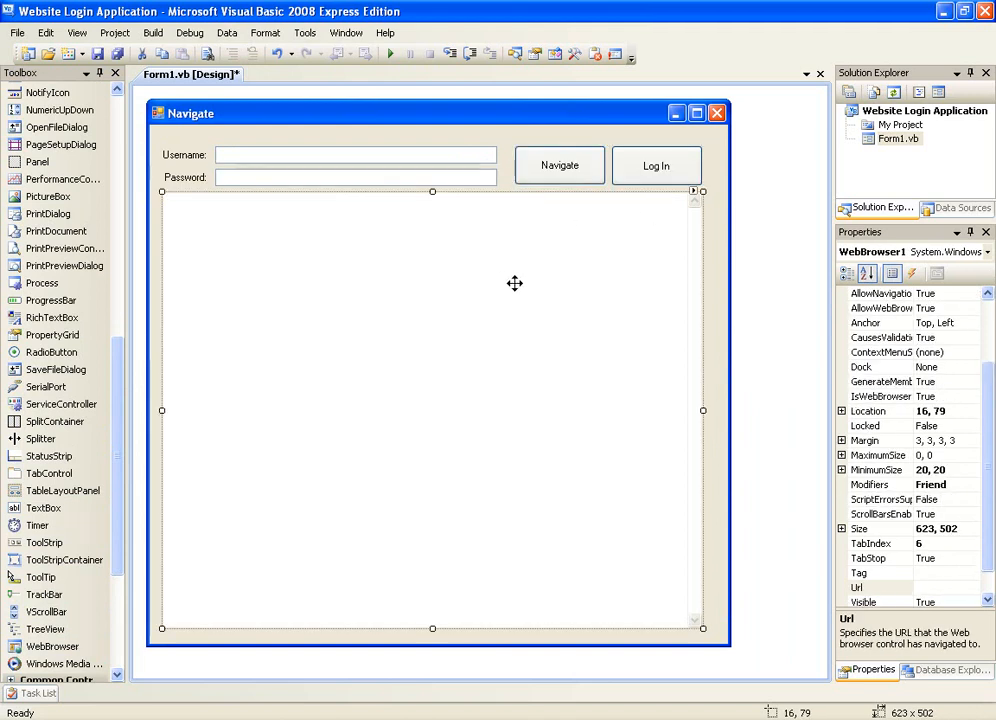
left_click(559, 165)
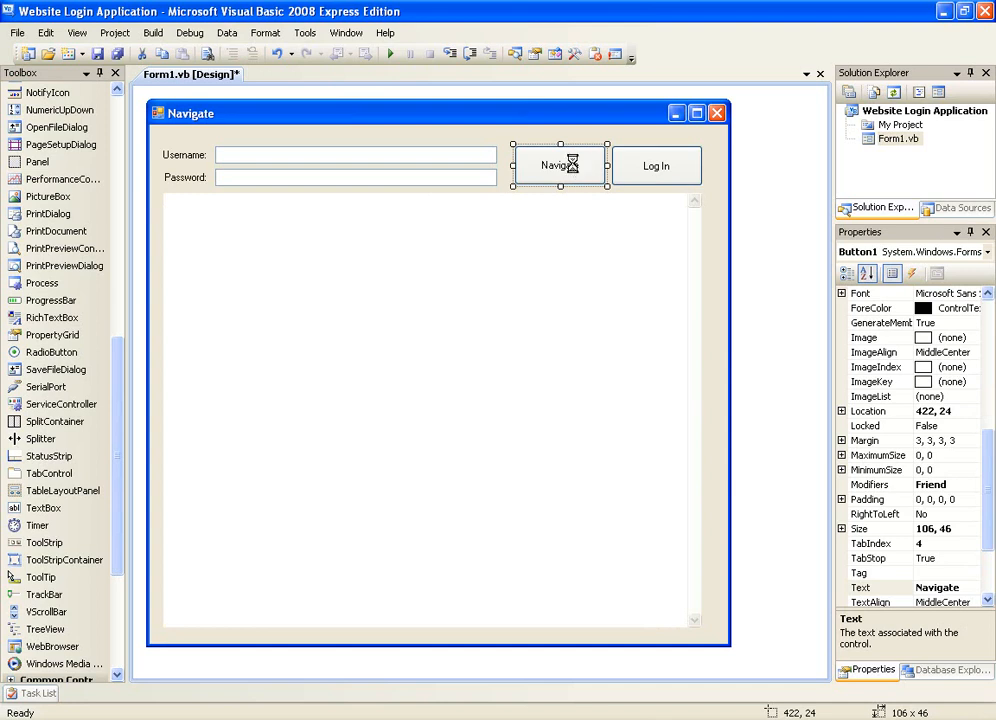
double_click(560, 165)
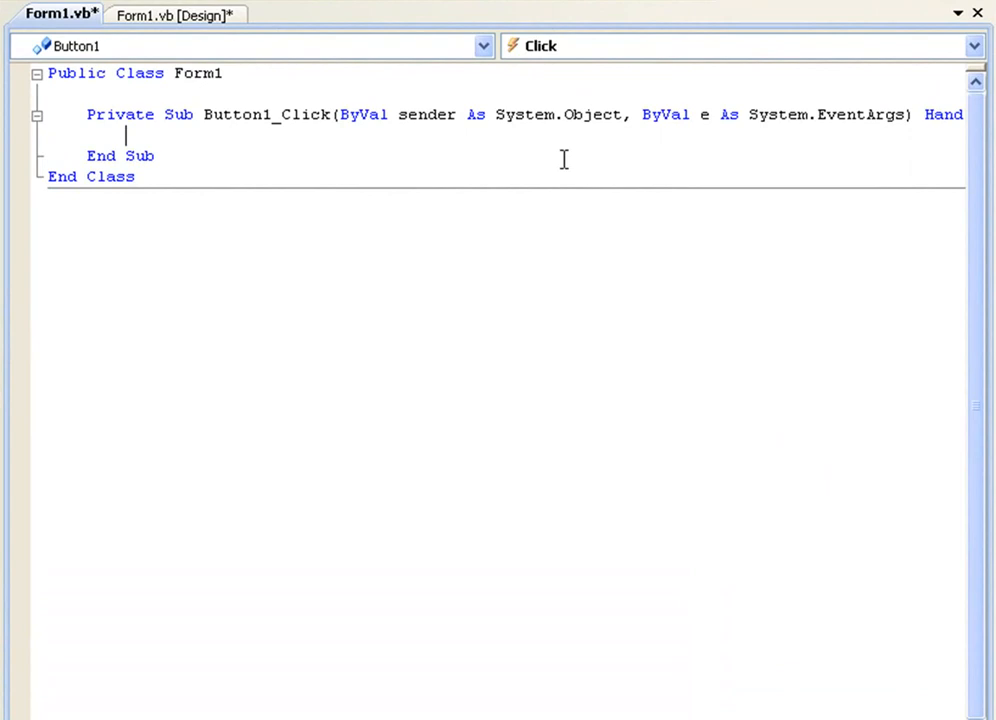
type("WebBrowser1.navigate")
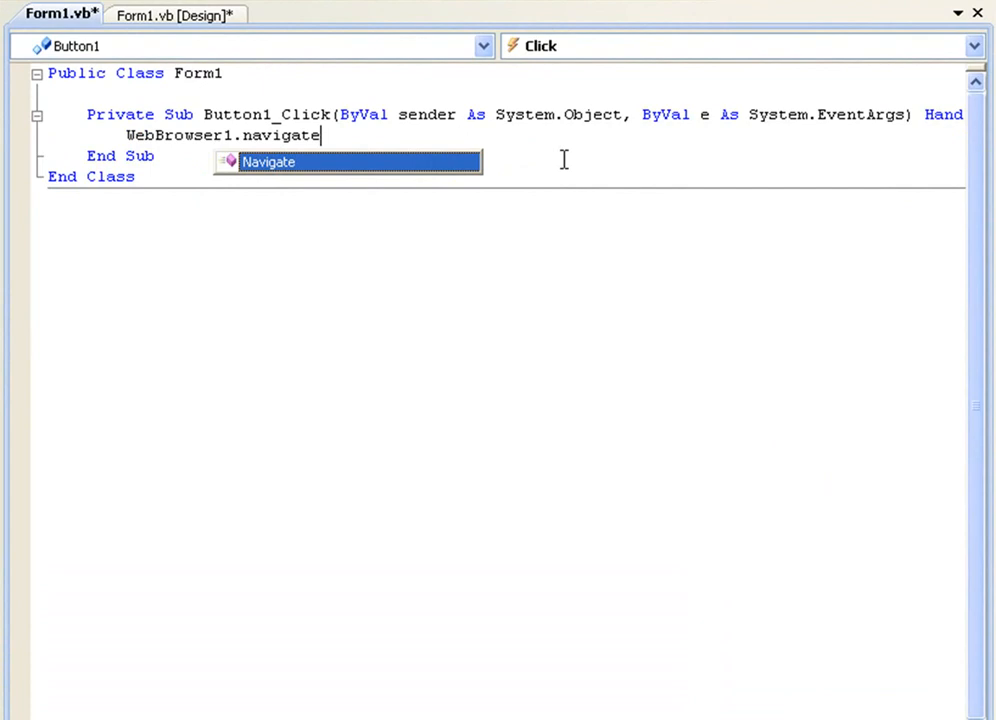
type("(\"\")")
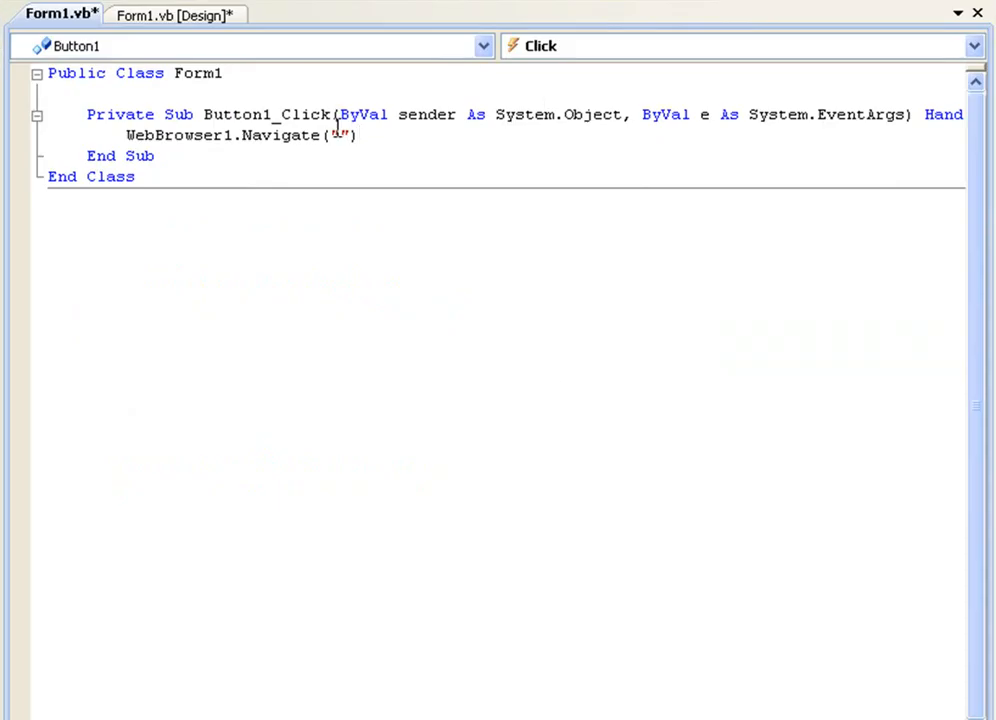
type("http://login.yahoo.com/")
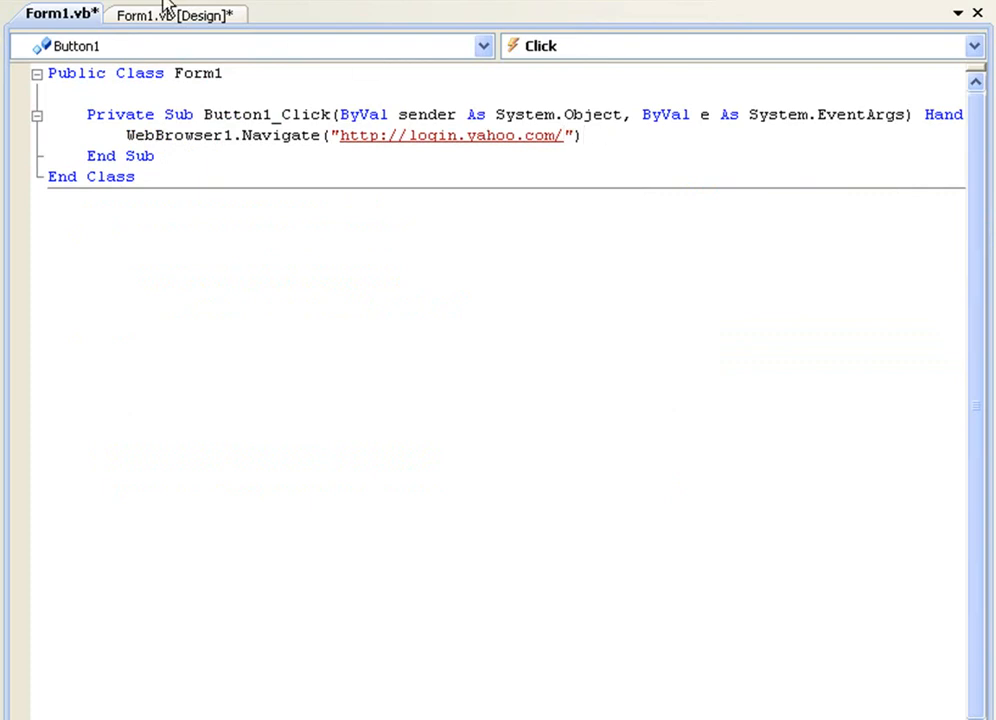
- Open the Log In button's Button2_Click handler from the form designer
left_click(174, 14)
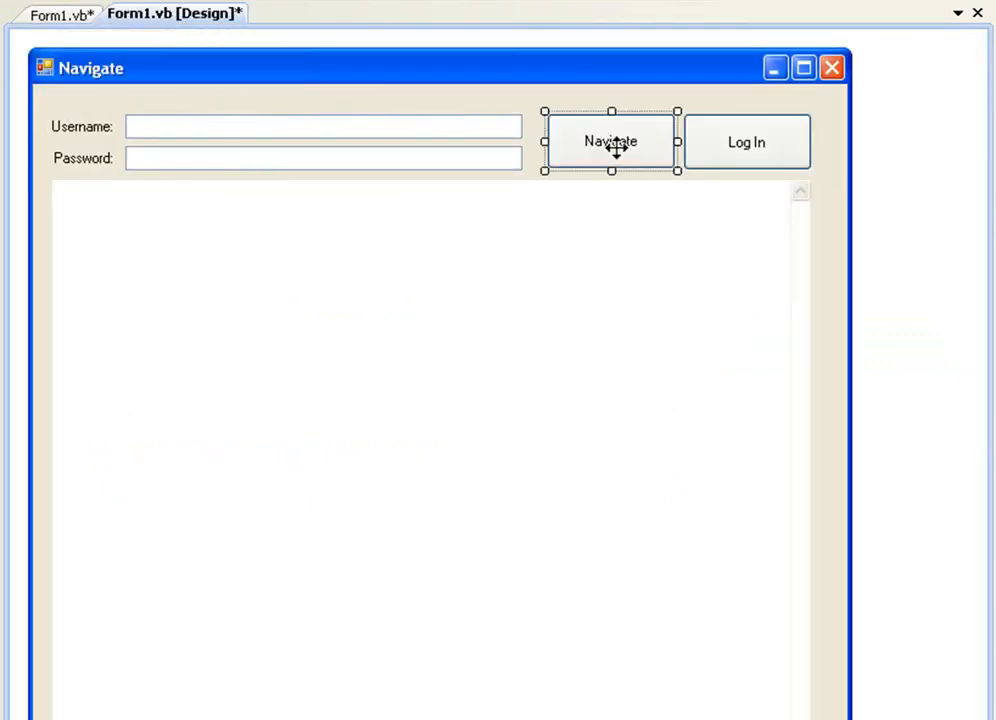
left_click(746, 141)
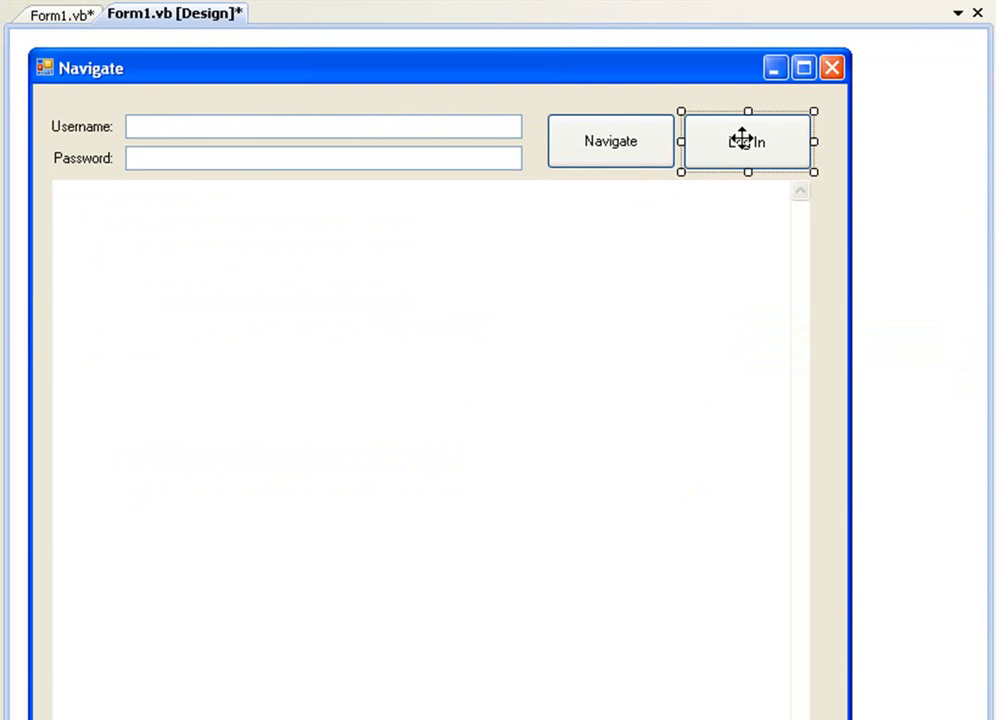
double_click(744, 140)
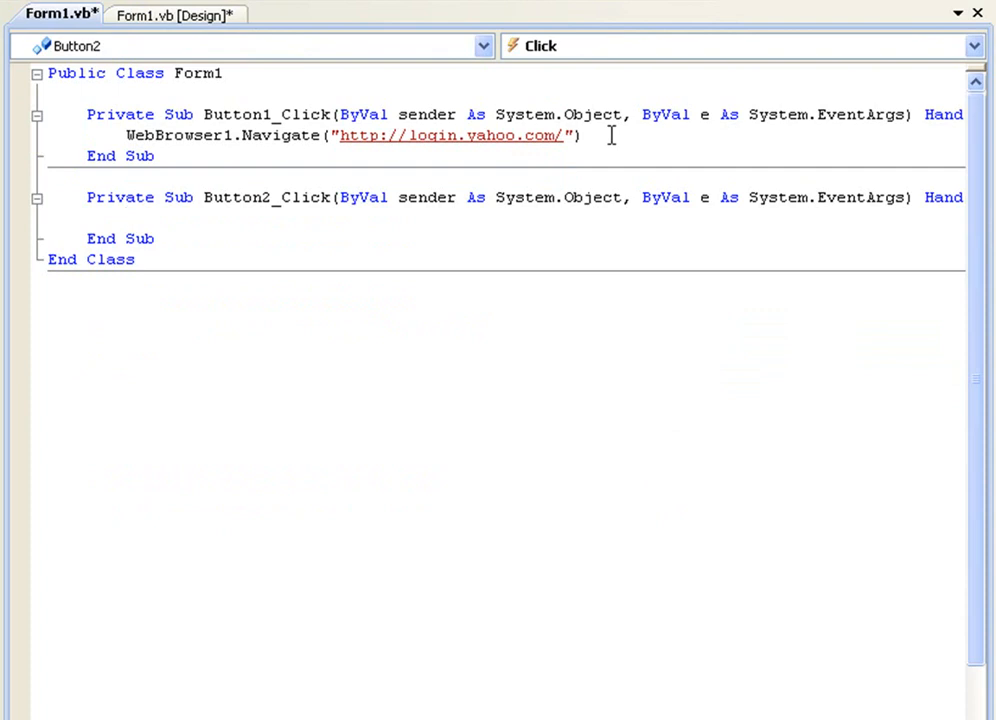
mouse_move(545, 170)
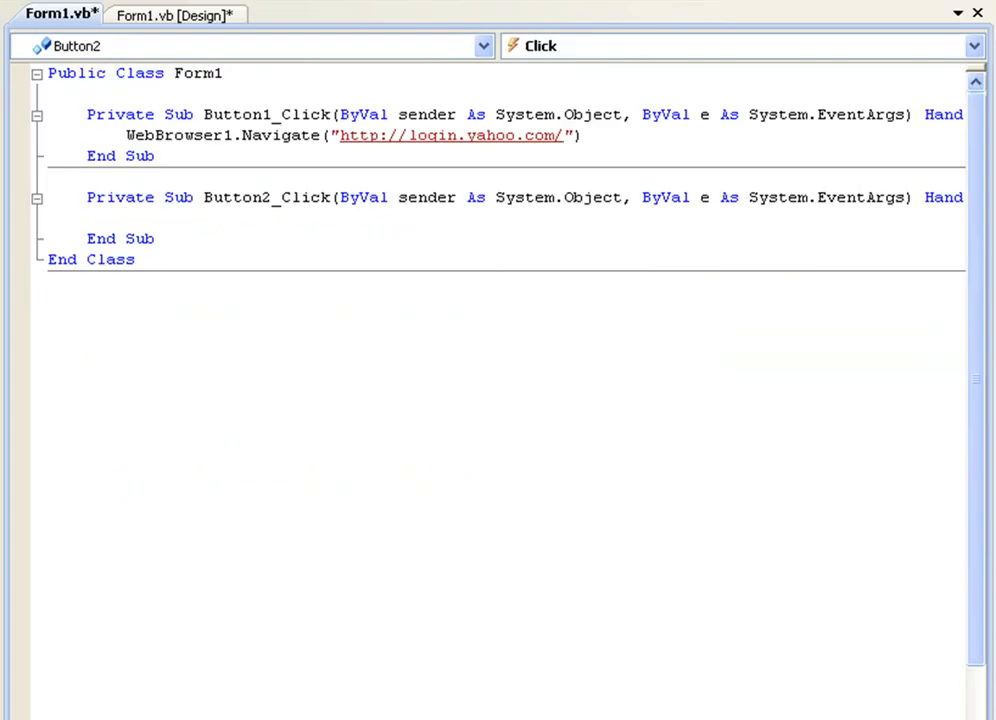
- Begin the line WebBrowser1.Document.GetElementById using IntelliSense
type("docu")
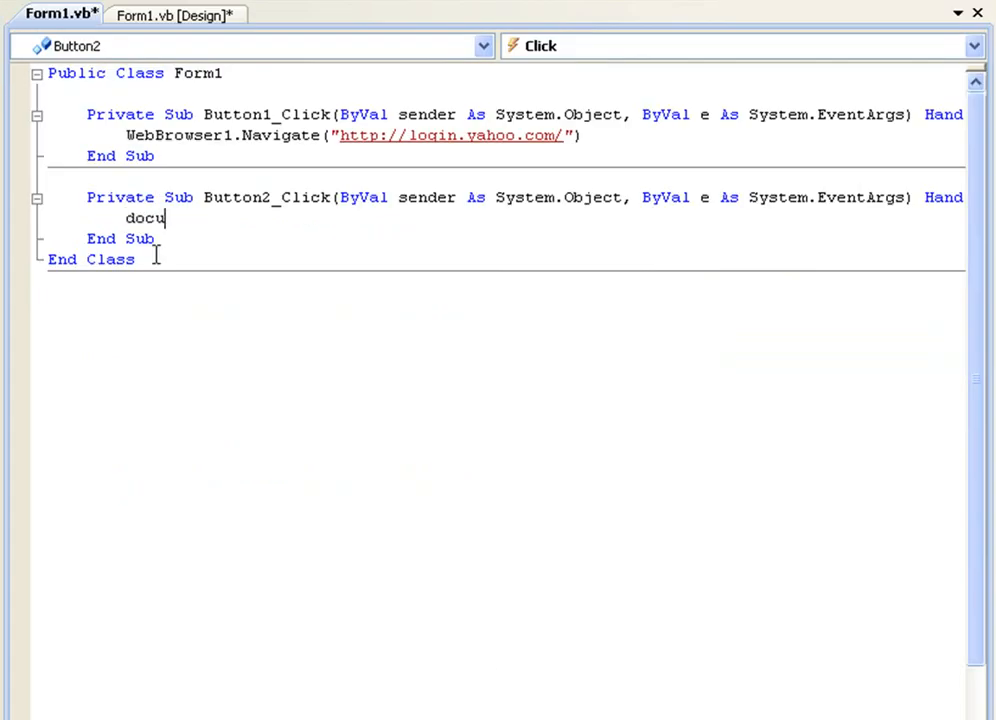
type("ment.getelementb")
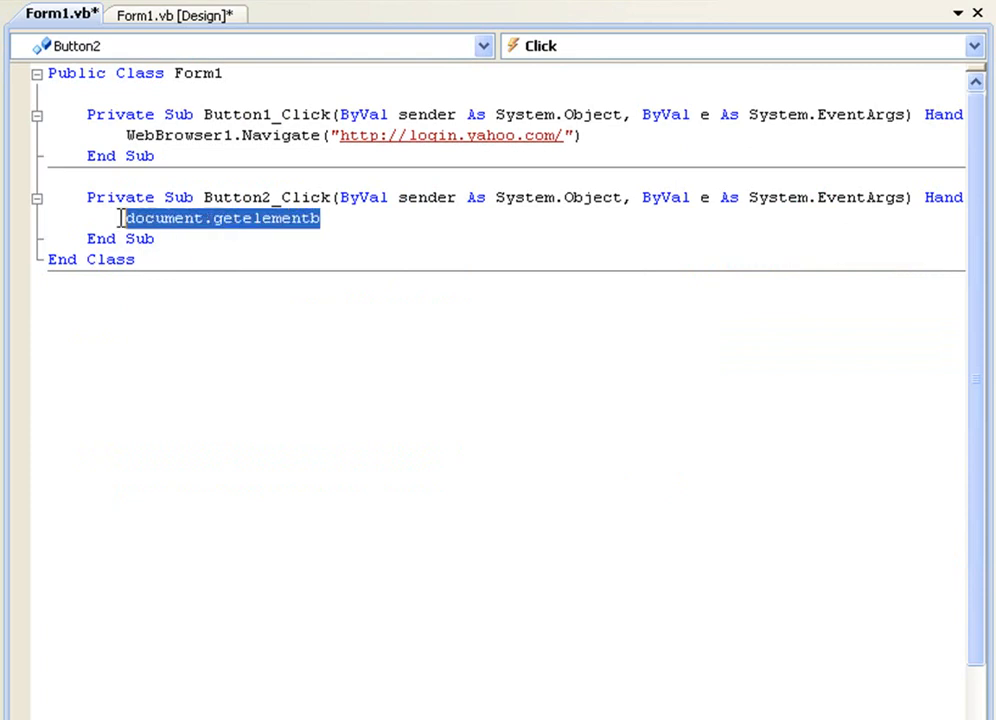
type("webbrow")
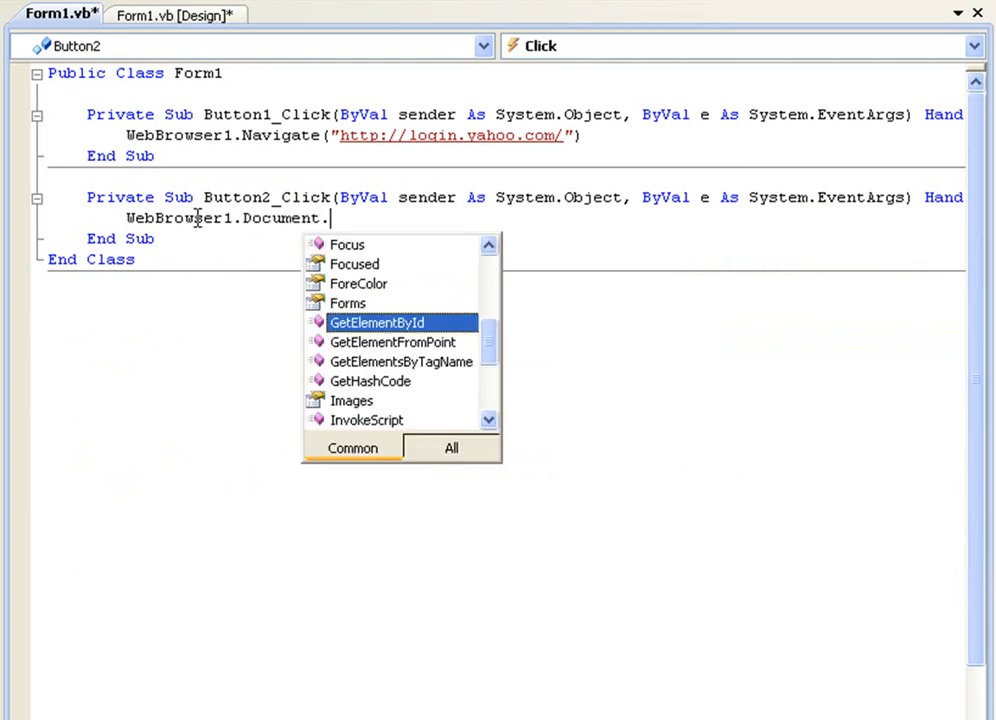
type("getelementby")
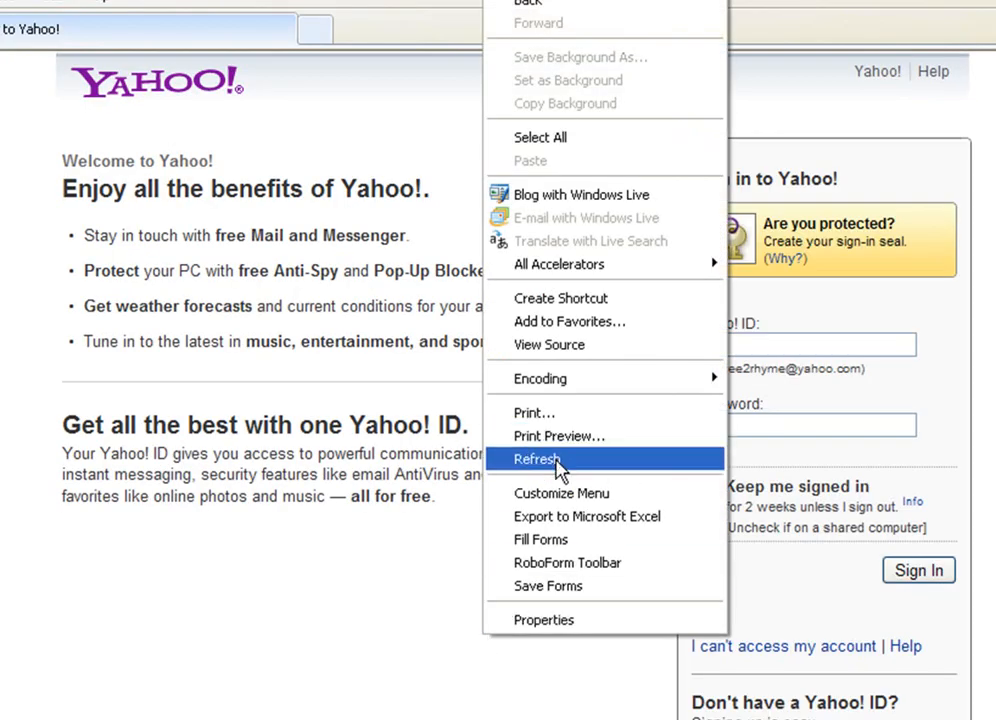
- View the Yahoo sign-in page source and highlight the username input's name 'login'
left_click(549, 344)
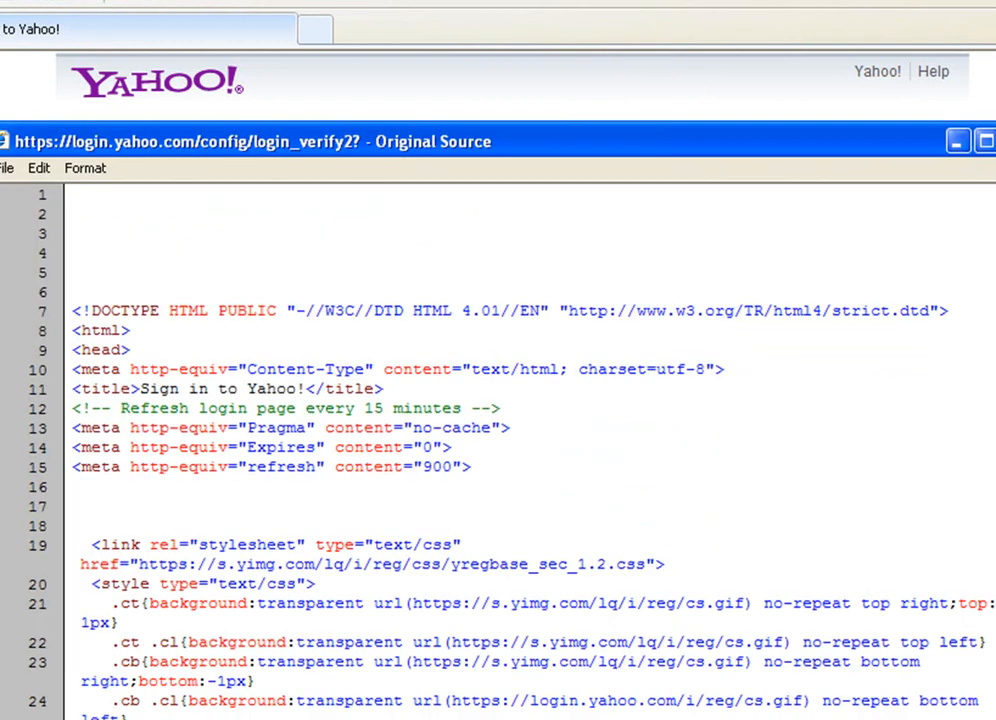
scroll("down", 3)
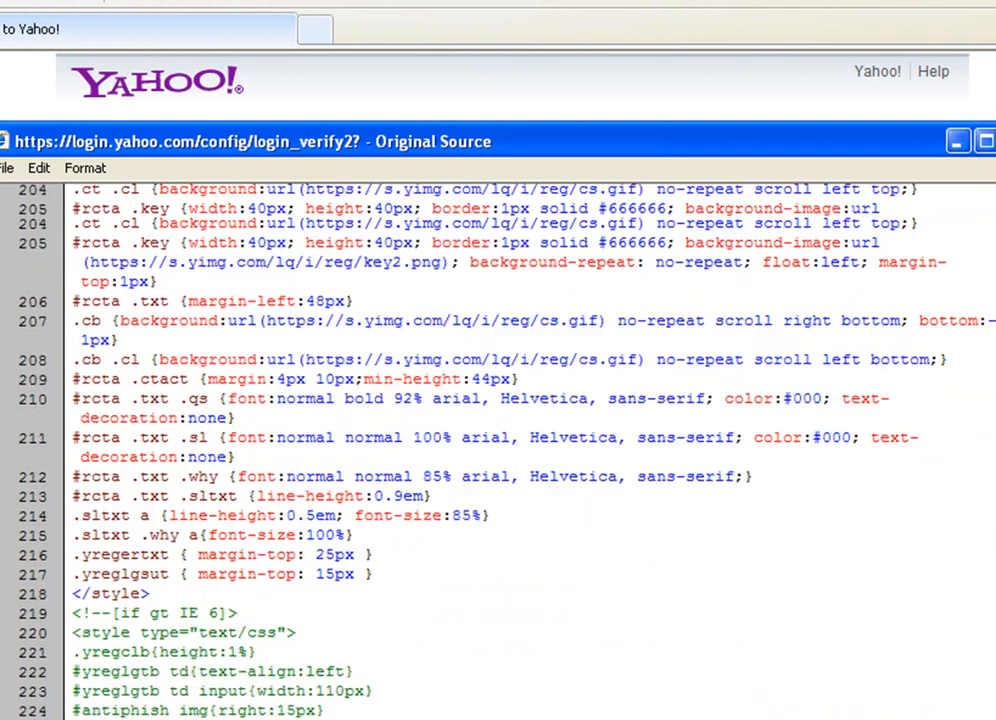
scroll("down", 3)
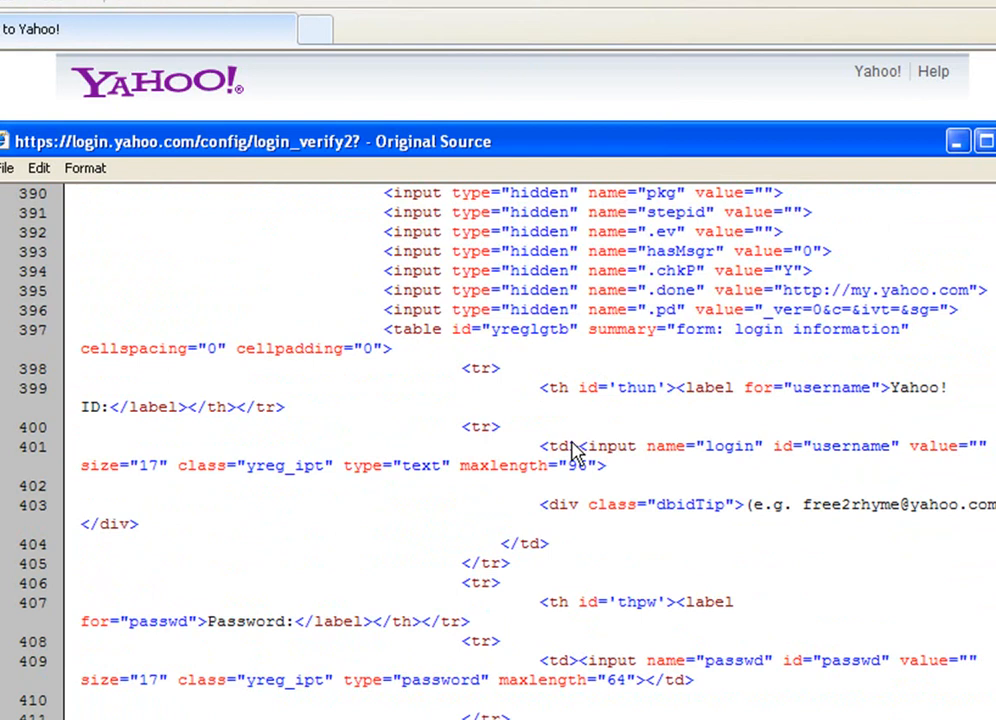
mouse_move(717, 449)
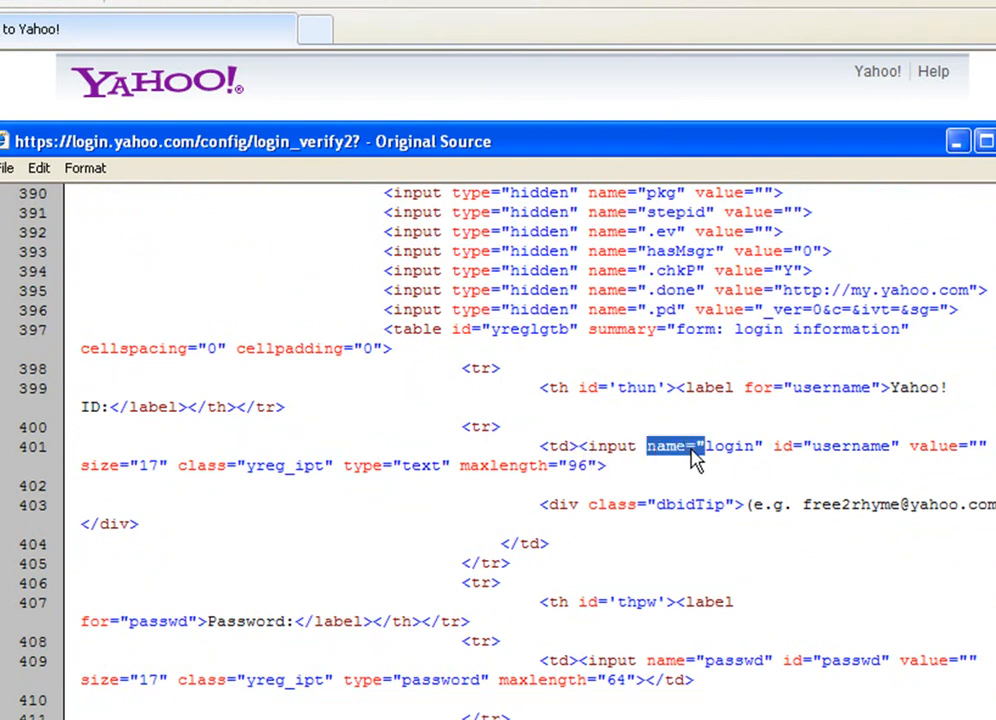
left_click(718, 453)
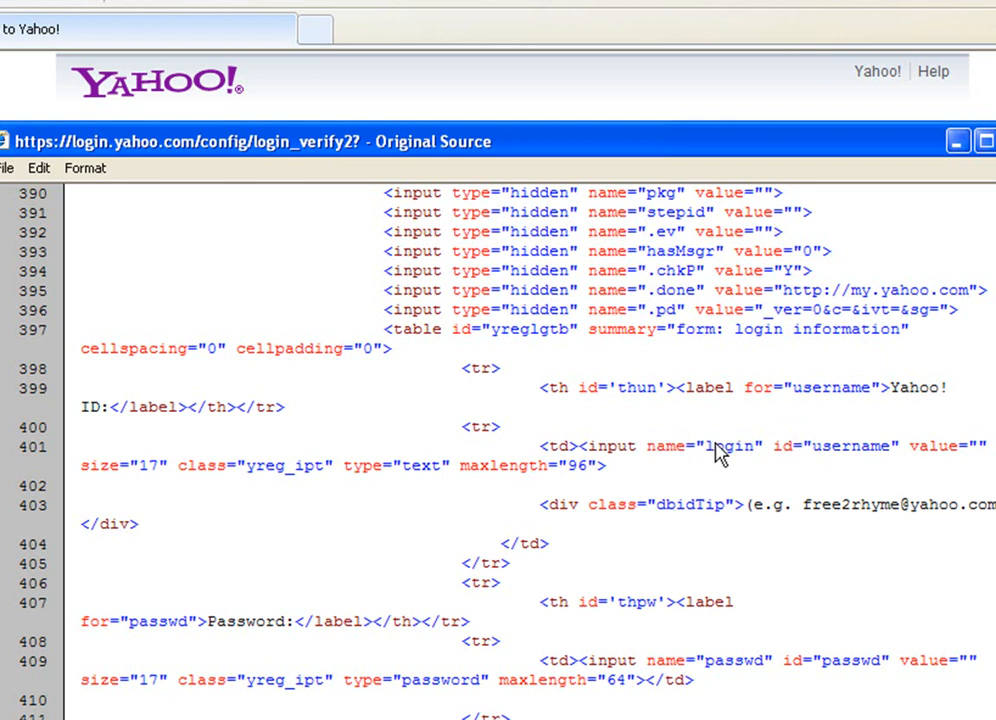
double_click(730, 446)
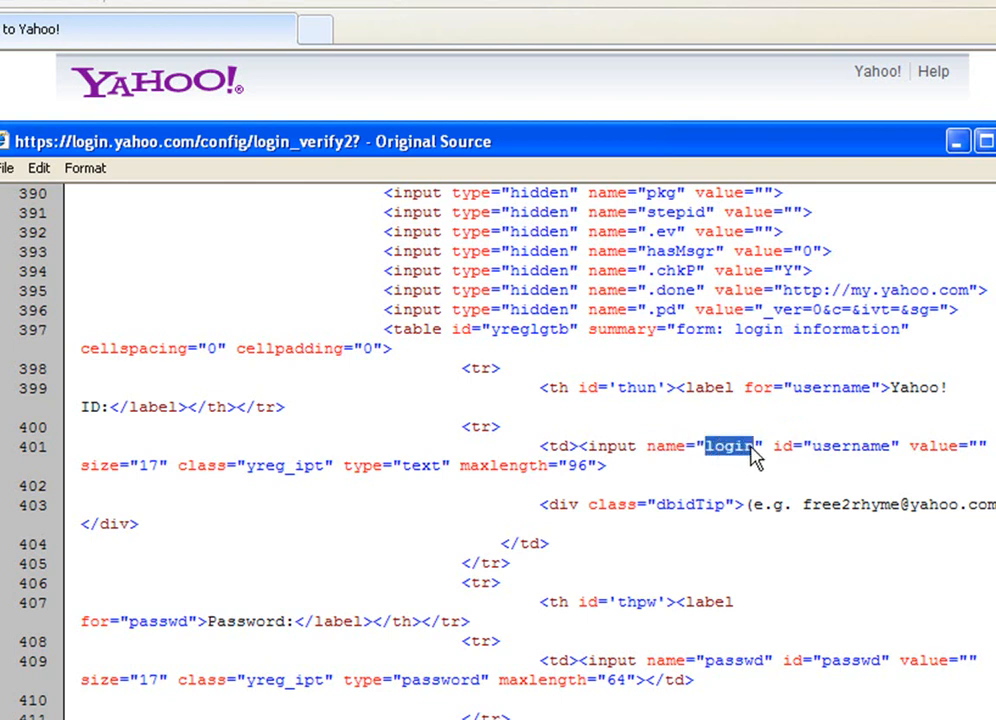
mouse_move(800, 420)
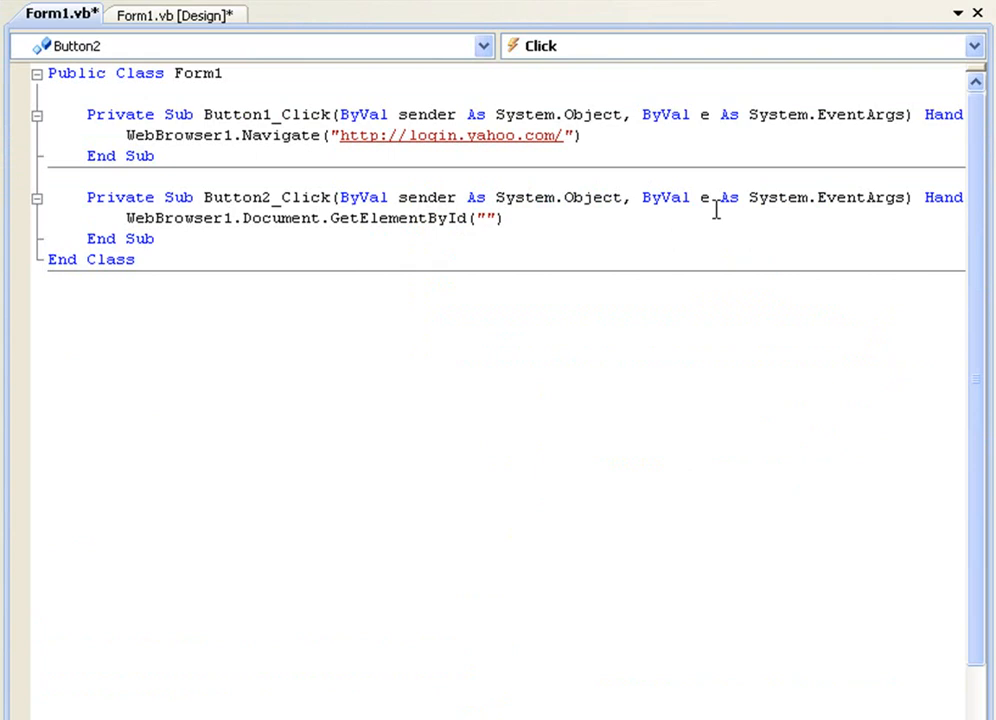
- Complete GetElementById("login").SetAttribute("value", TextBox1.Text), confirming TextBox1 is the Username box in Design view
type("login")
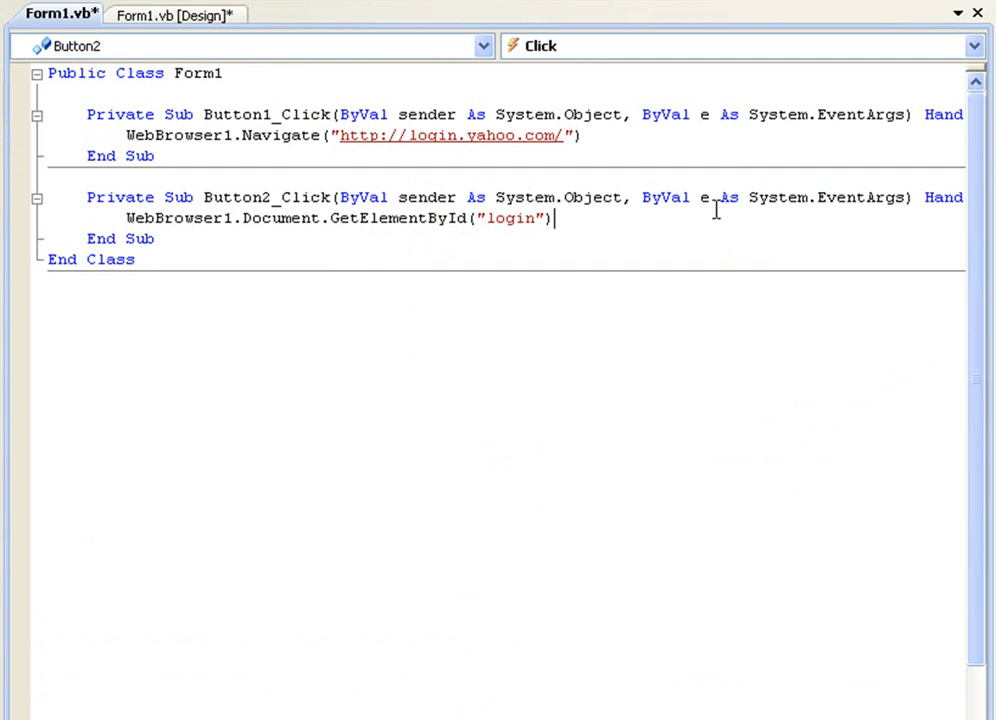
type(".setattribute")
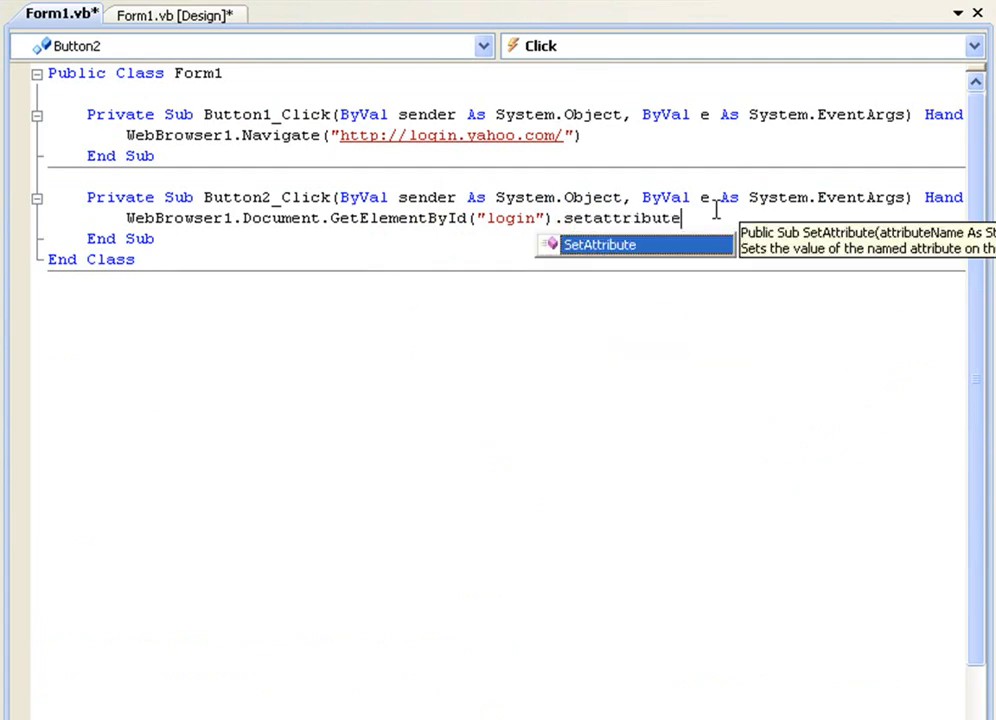
type("(\"value\", TextBox1.Text")
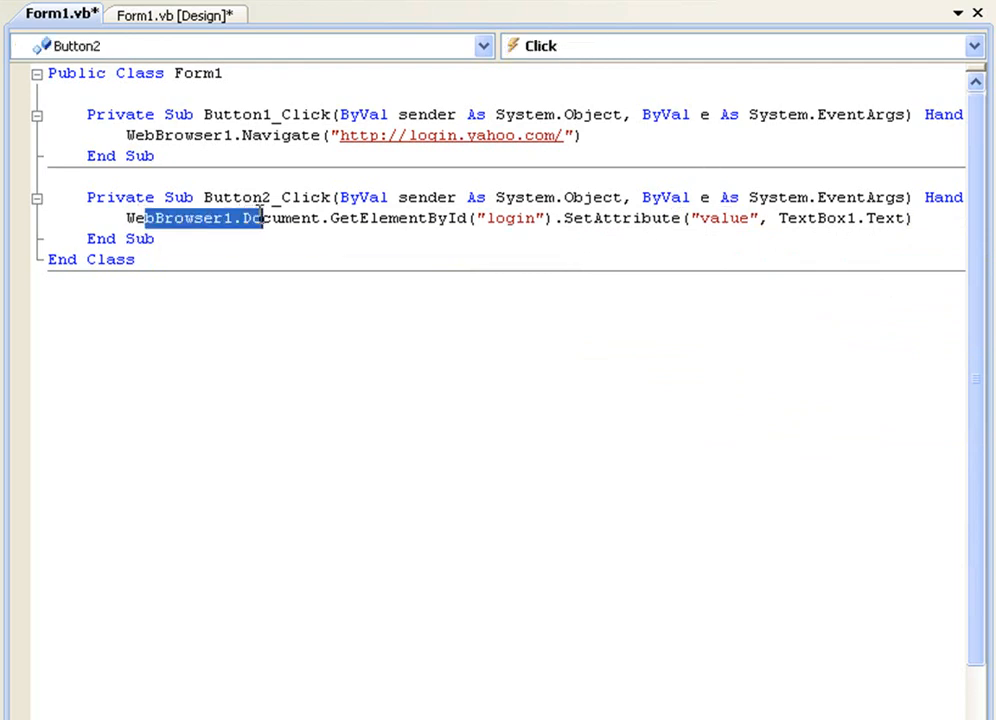
double_click(505, 218)
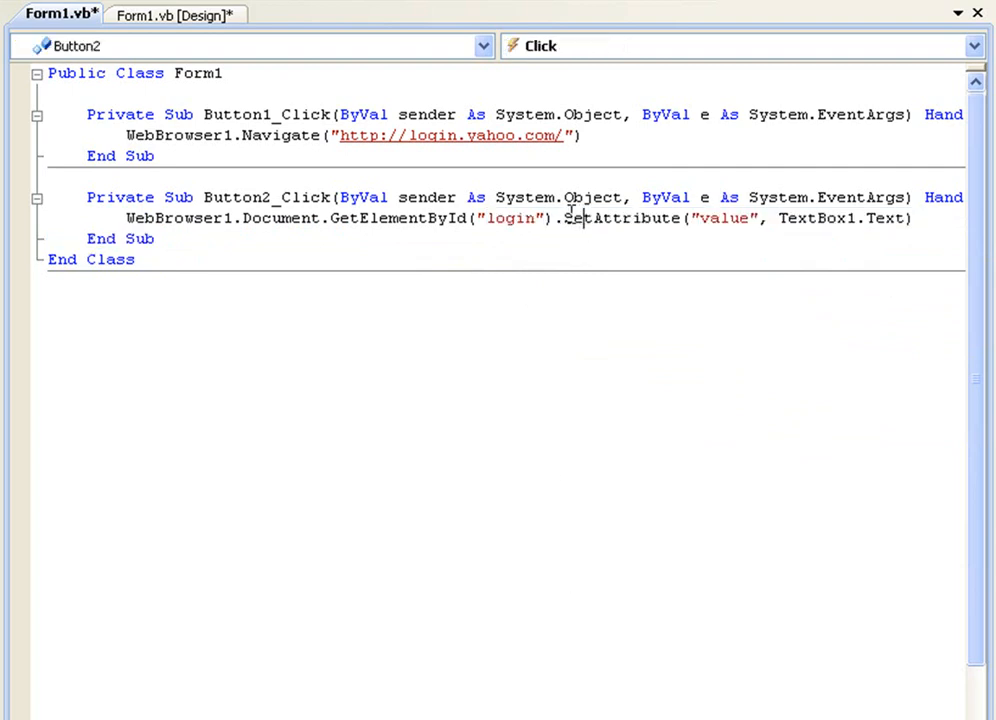
double_click(620, 218)
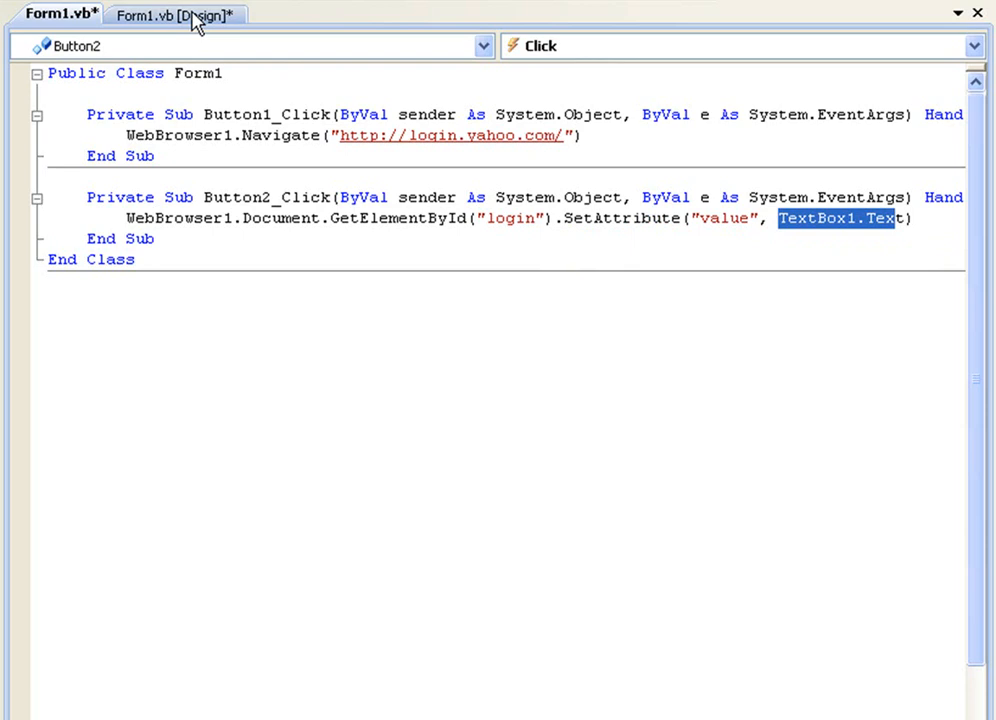
left_click(185, 16)
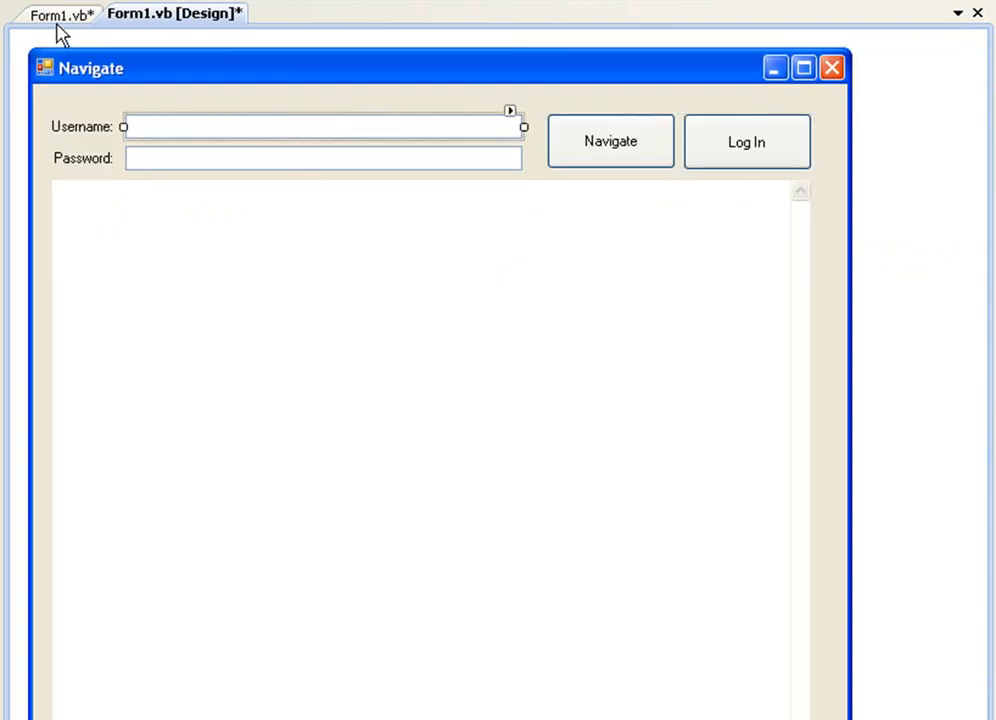
left_click(50, 23)
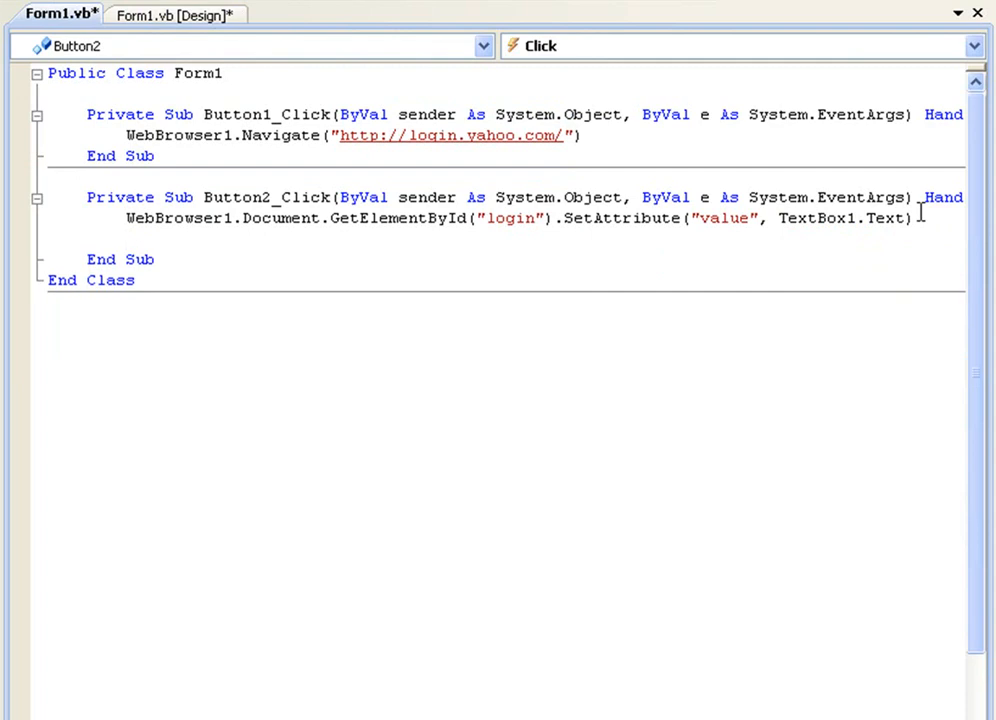
- Add WebBrowser1.Document.GetElementById("passwd").SetAttribute("value", TextBox2.Text) below the login line
type("web")
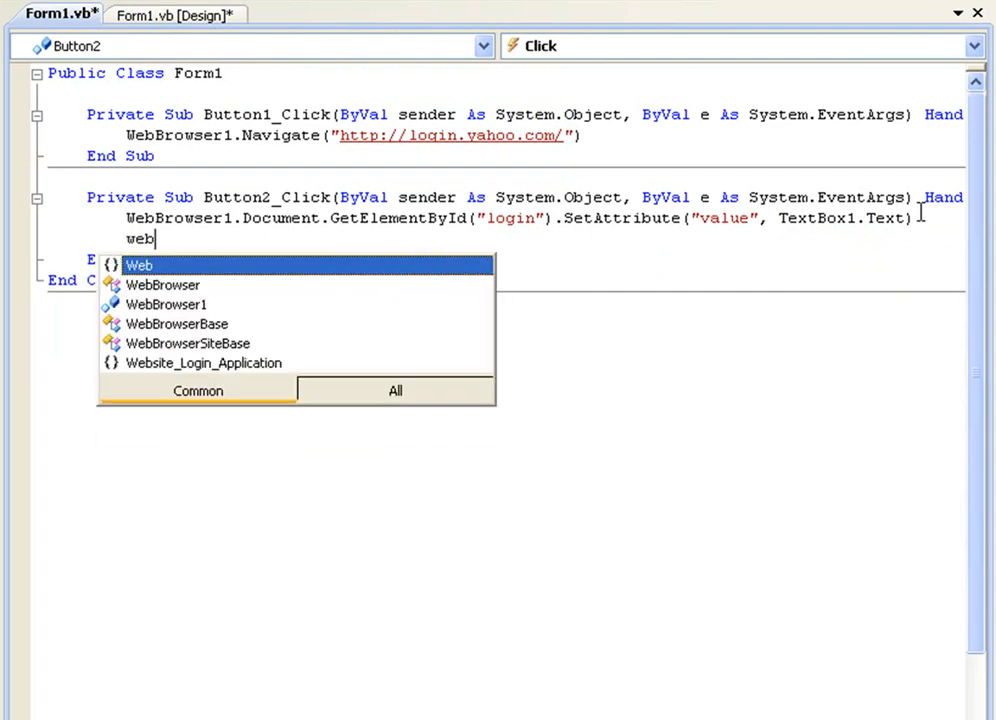
type("Browser1.document.GetElementById(")
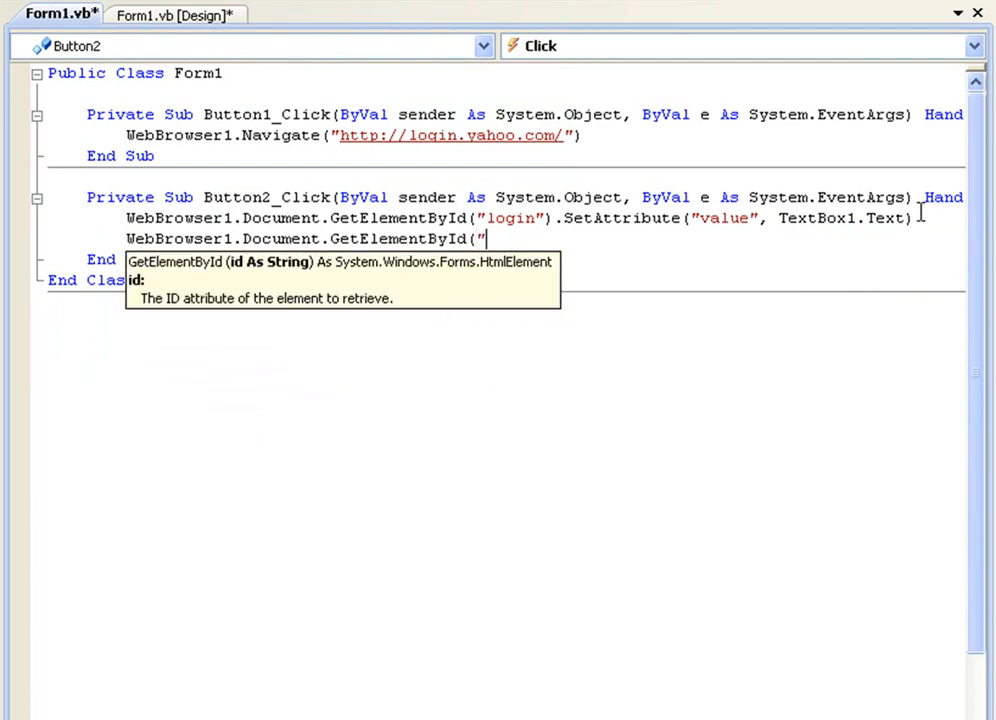
type("\")")
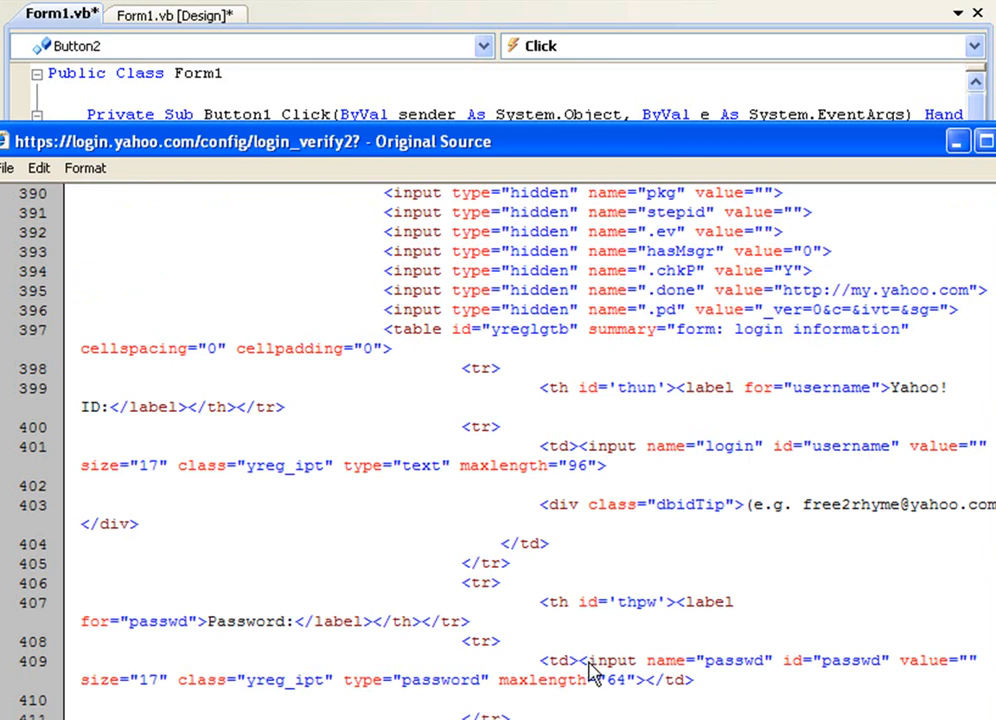
double_click(738, 661)
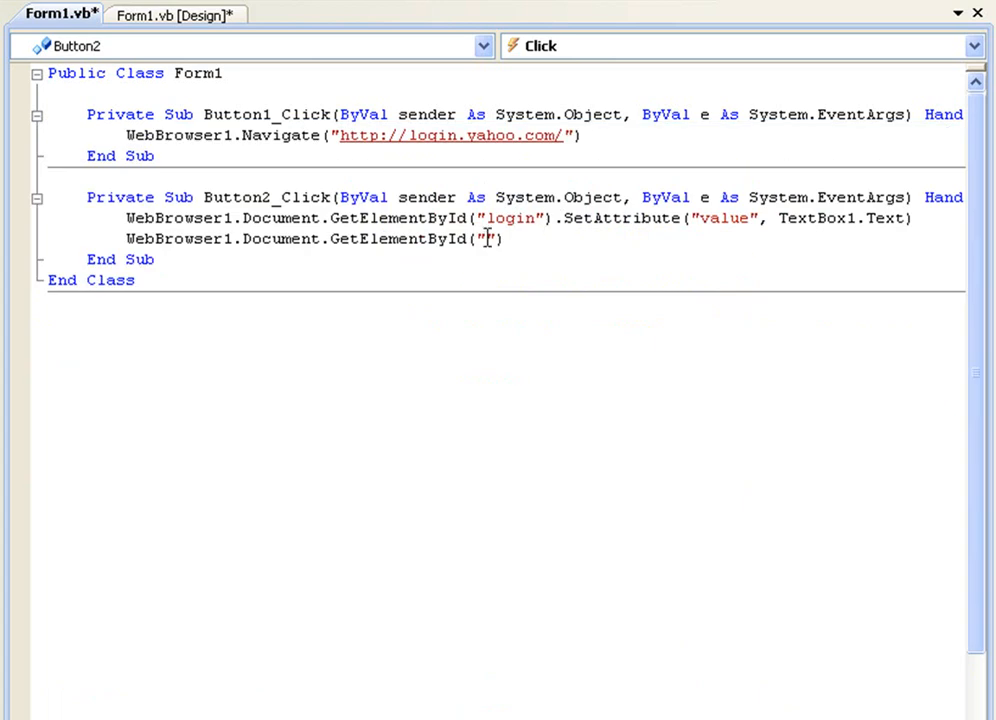
type("passwd")
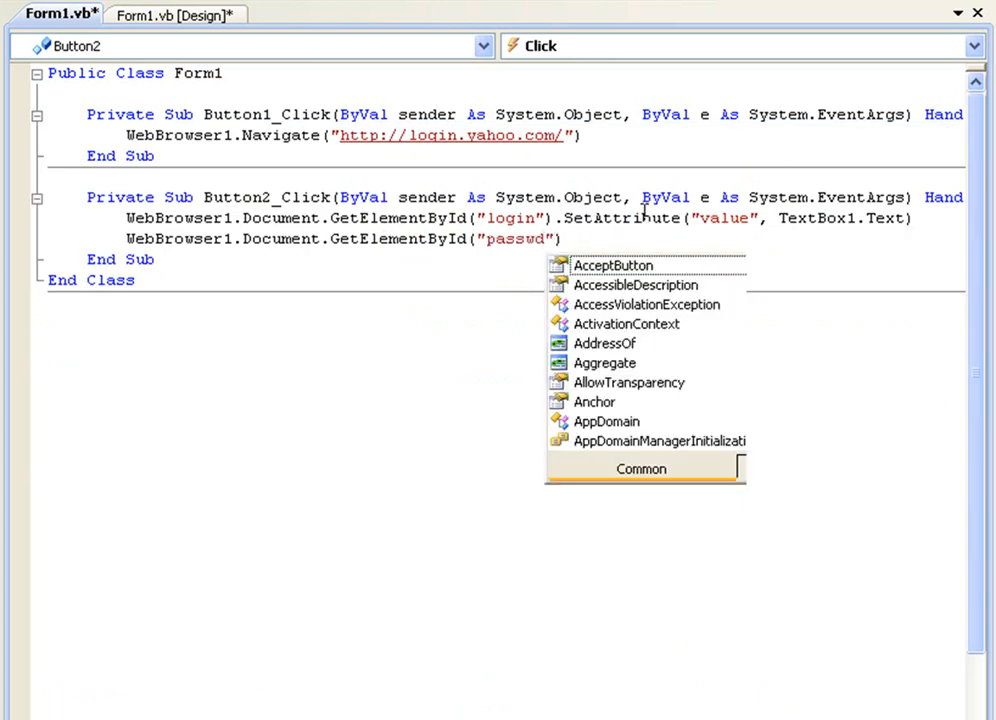
type(".set")
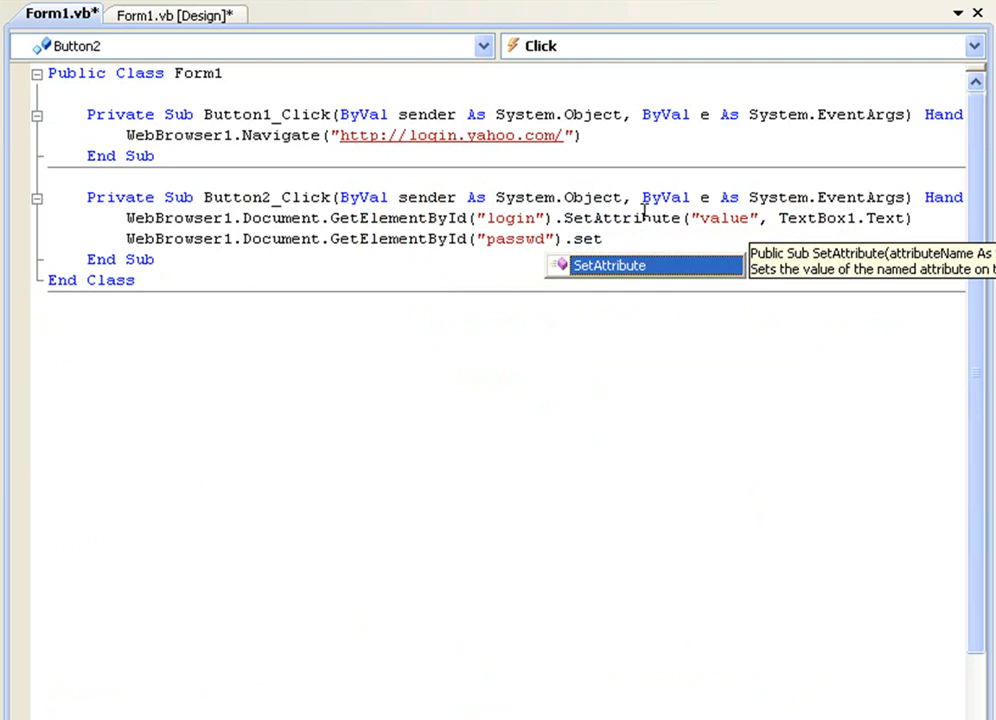
type("attribute(\"value\", TextBox2.Text")
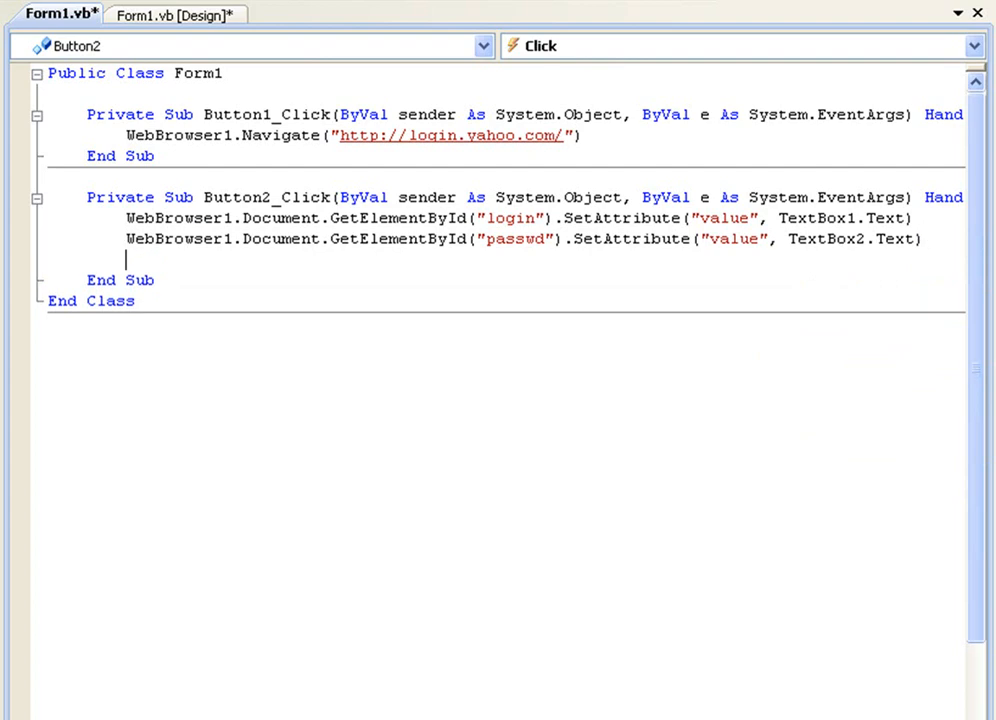
mouse_move(575, 197)
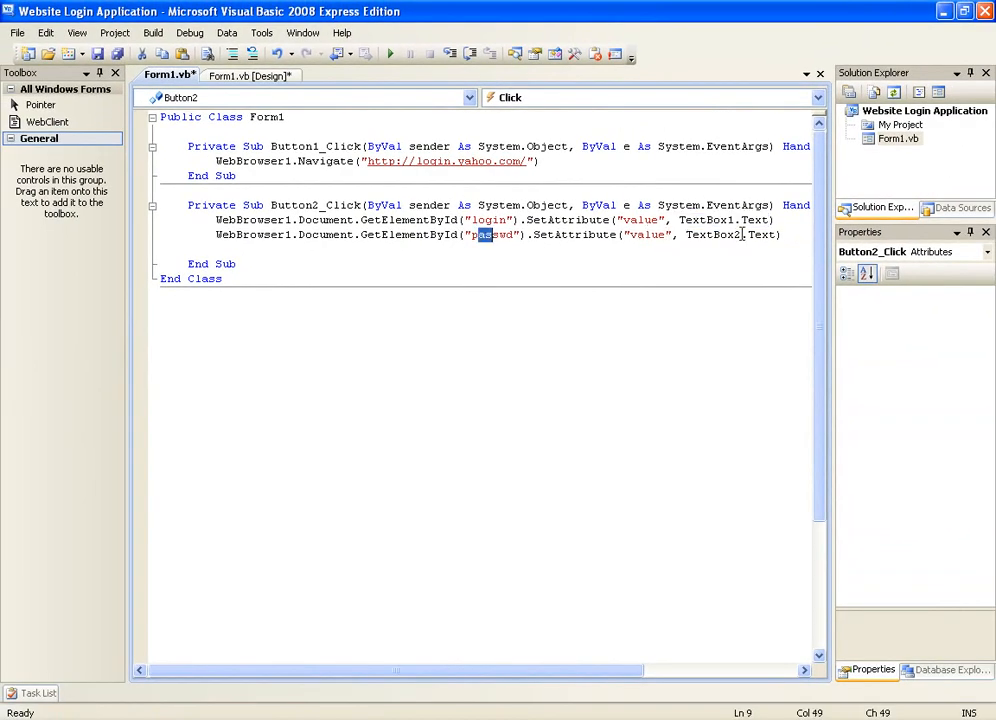
- Start debugging, enter a test username, and load the Yahoo login page with Navigate
left_click(388, 54)
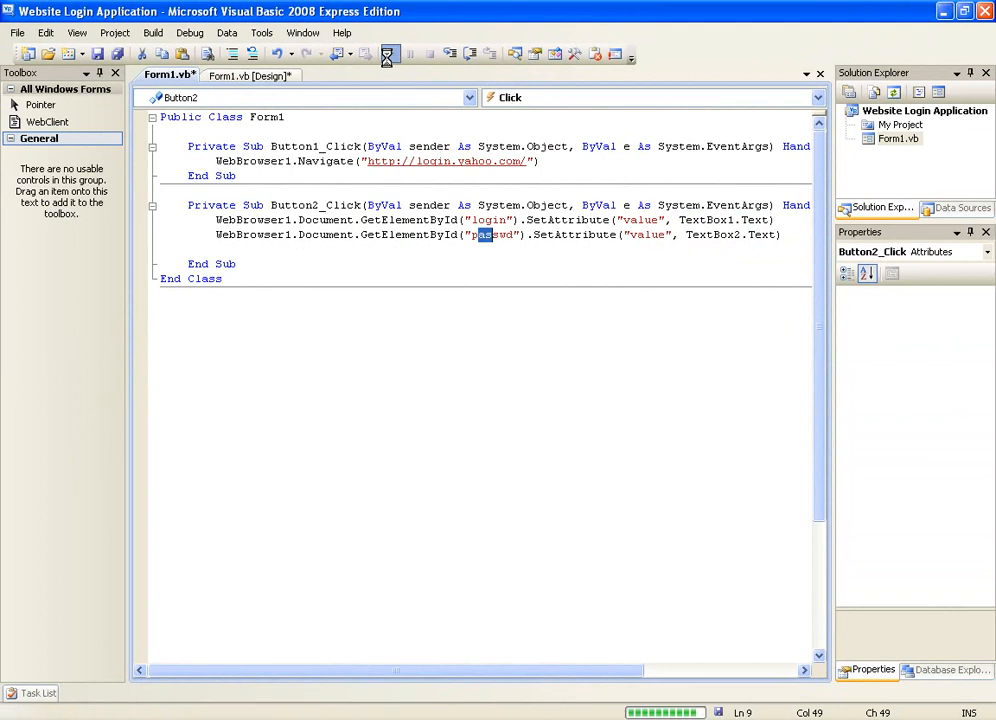
left_click(399, 54)
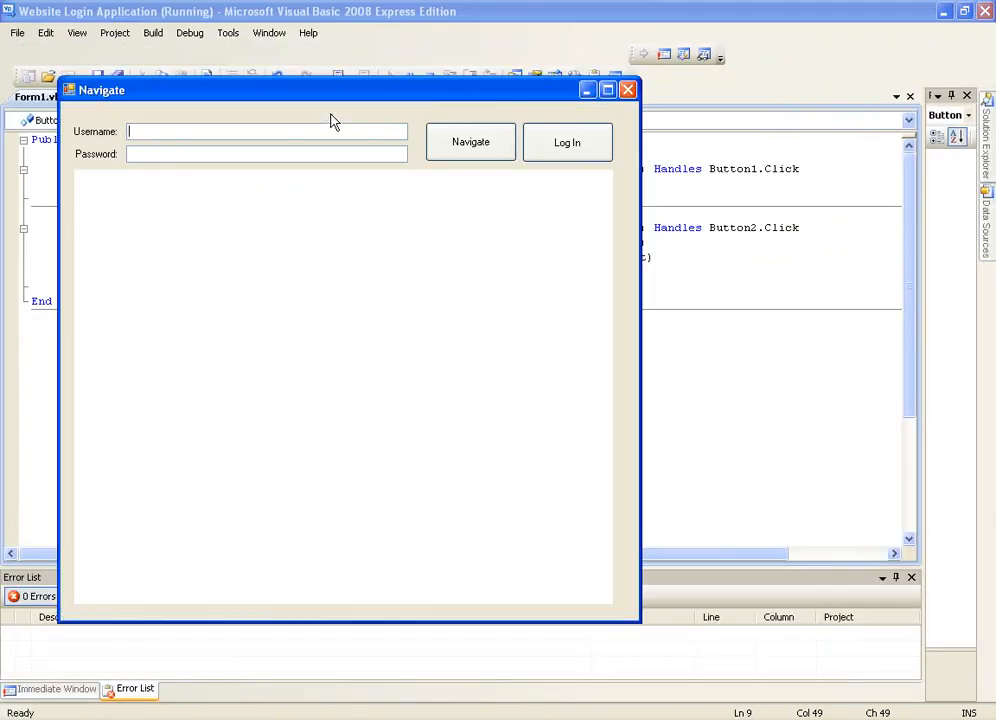
type("test")
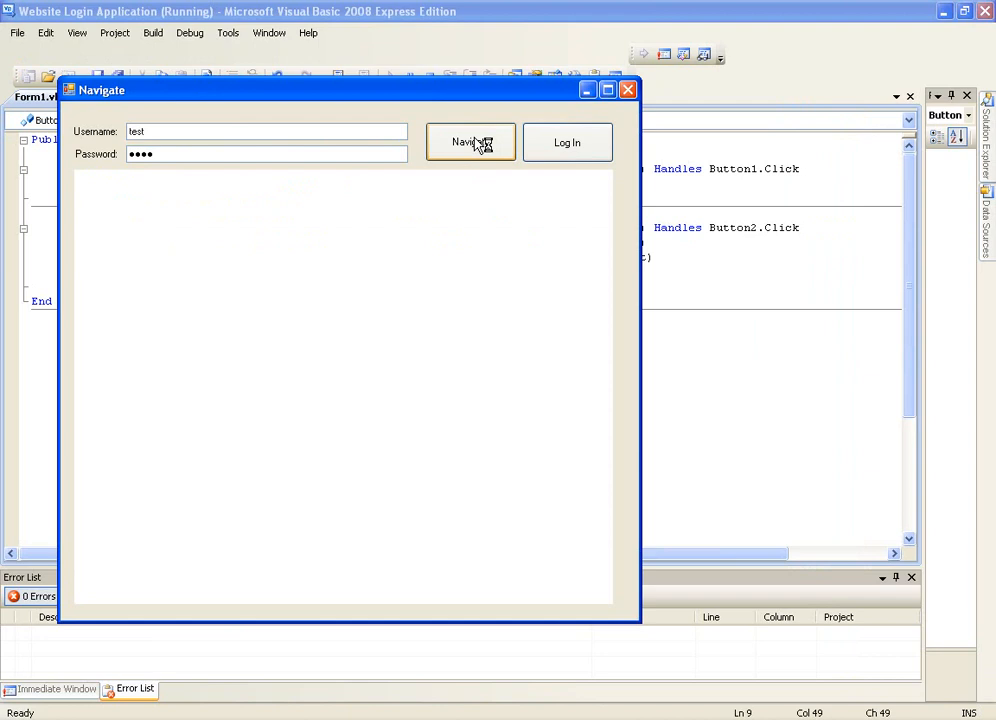
left_click(470, 141)
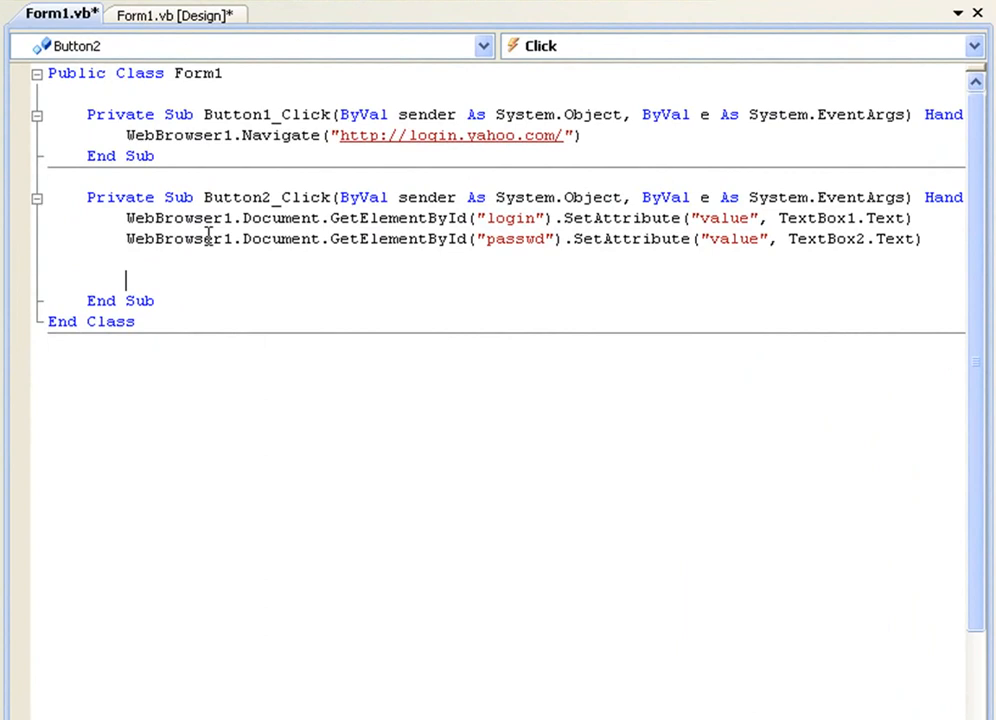
- Start a third Log In statement with WebBrowser1.Document.GetElementById via IntelliSense
type("we")
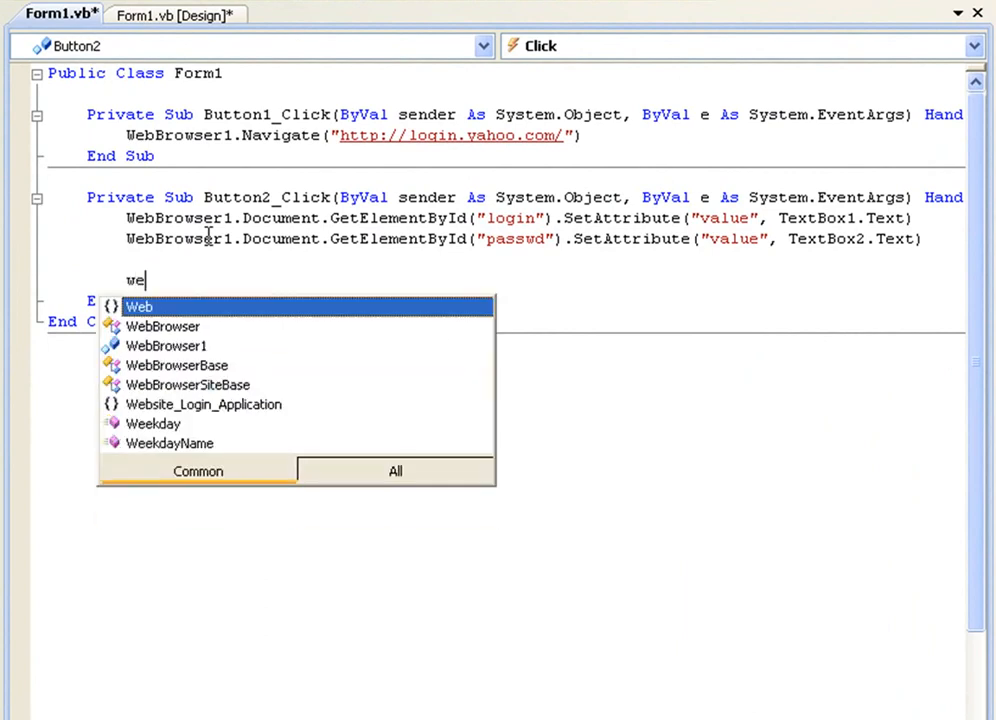
type("browser")
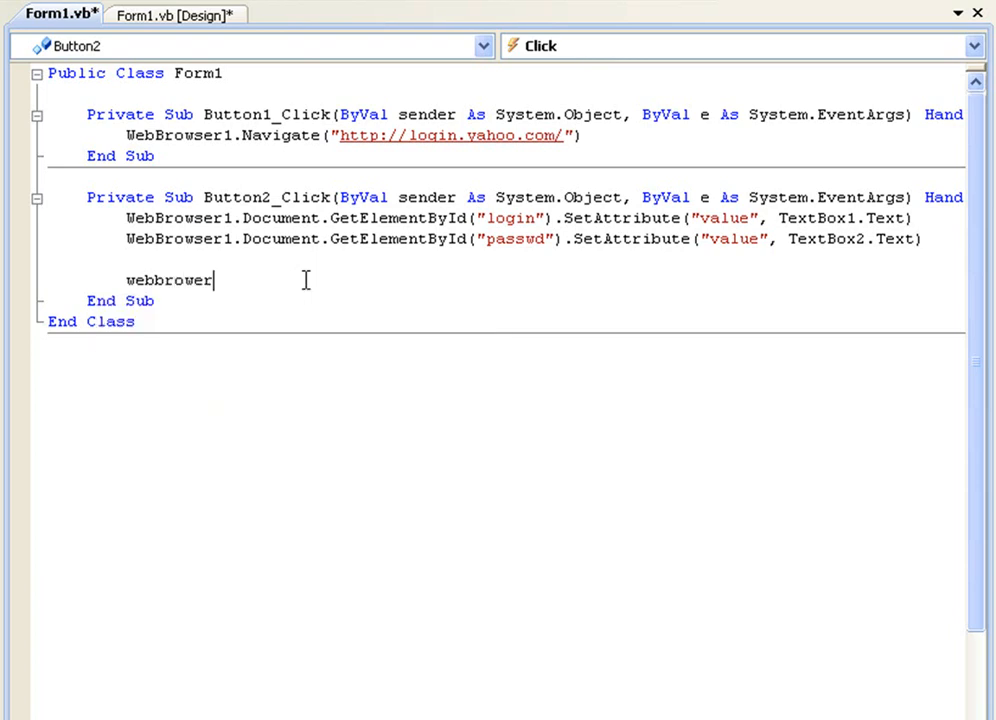
type("WebBrowser1.d")
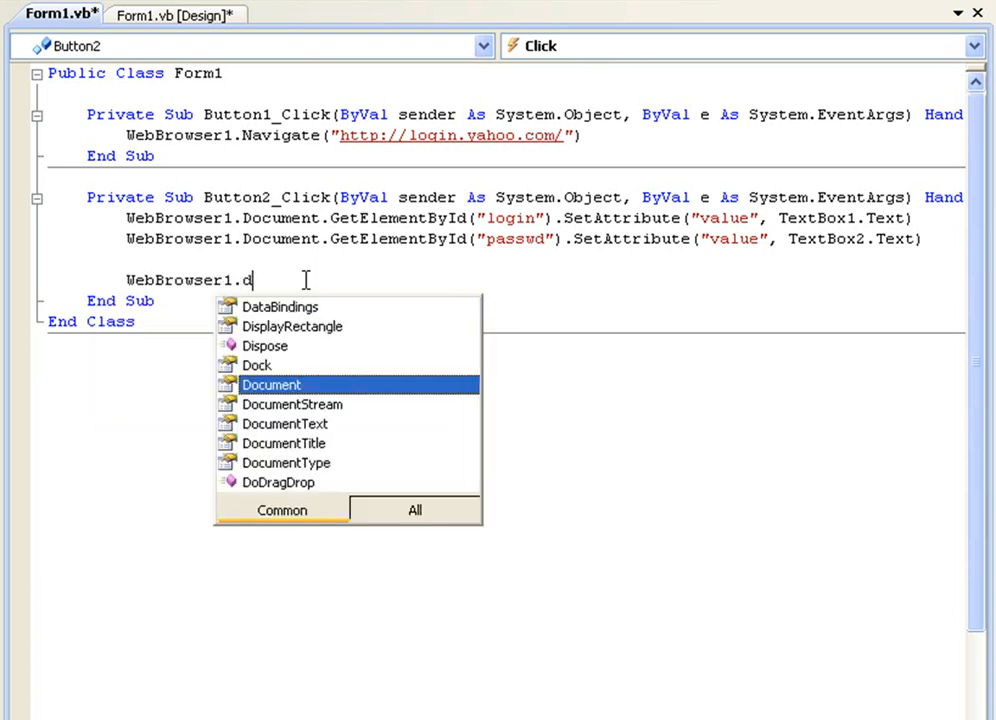
type("ocument.getelemen")
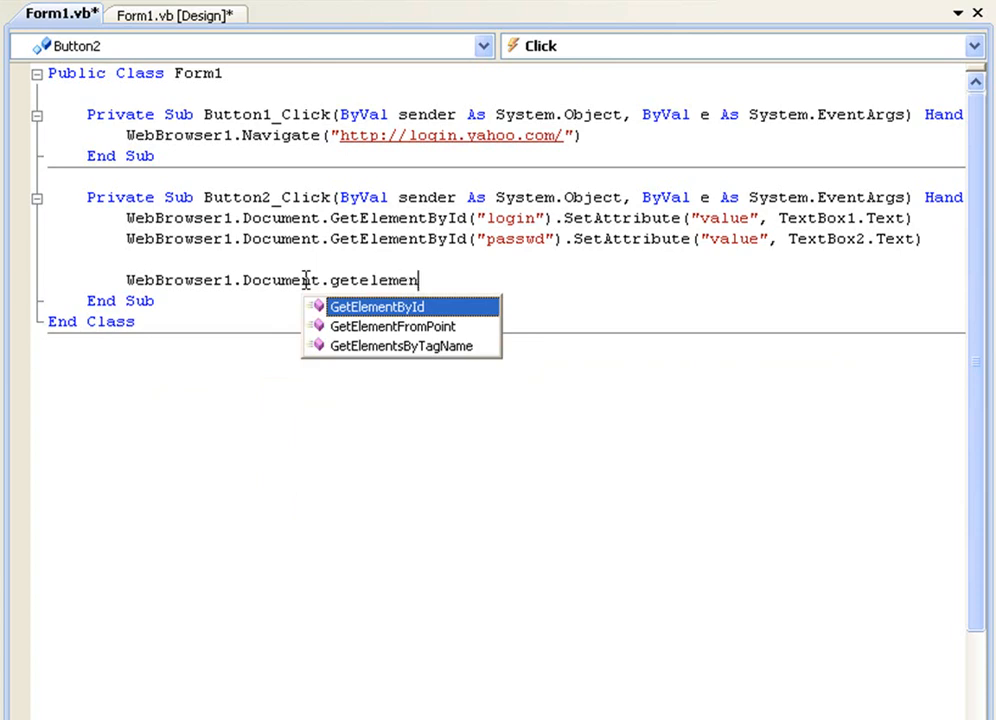
type("tbyid")
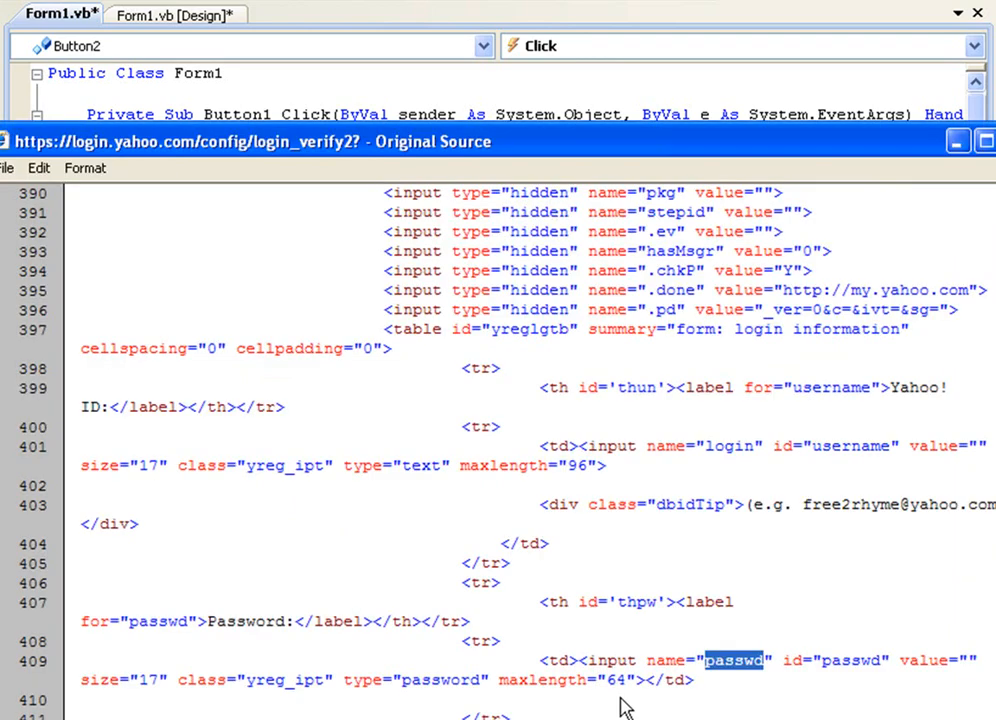
- Scroll the Yahoo login source down to the Sign In submit input with id ".save"
scroll("down", 3)
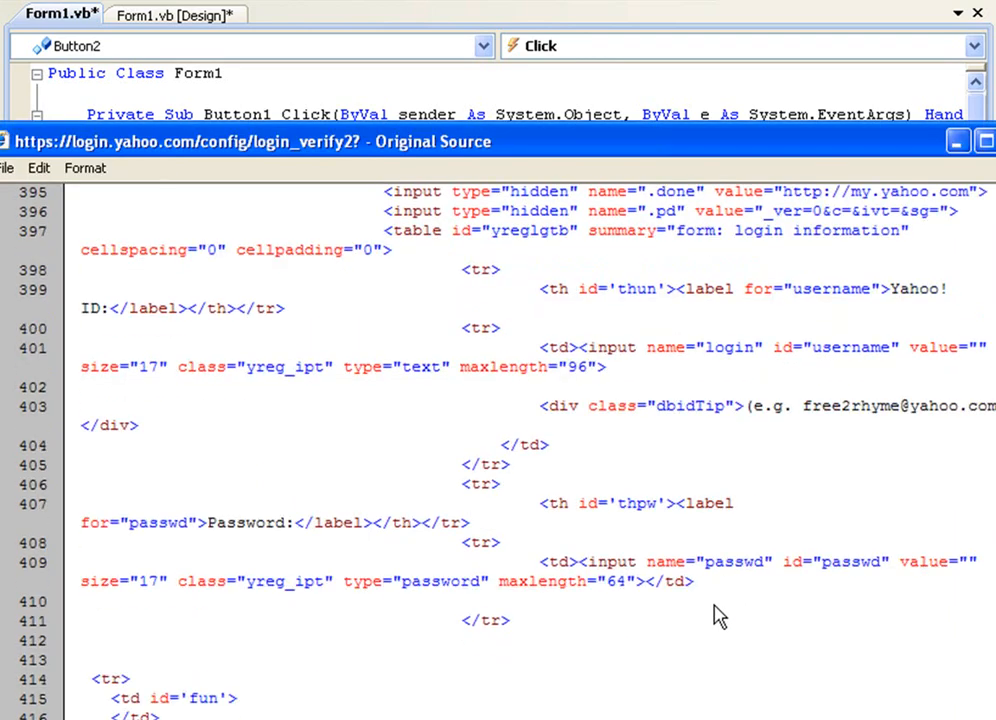
scroll("down", 3)
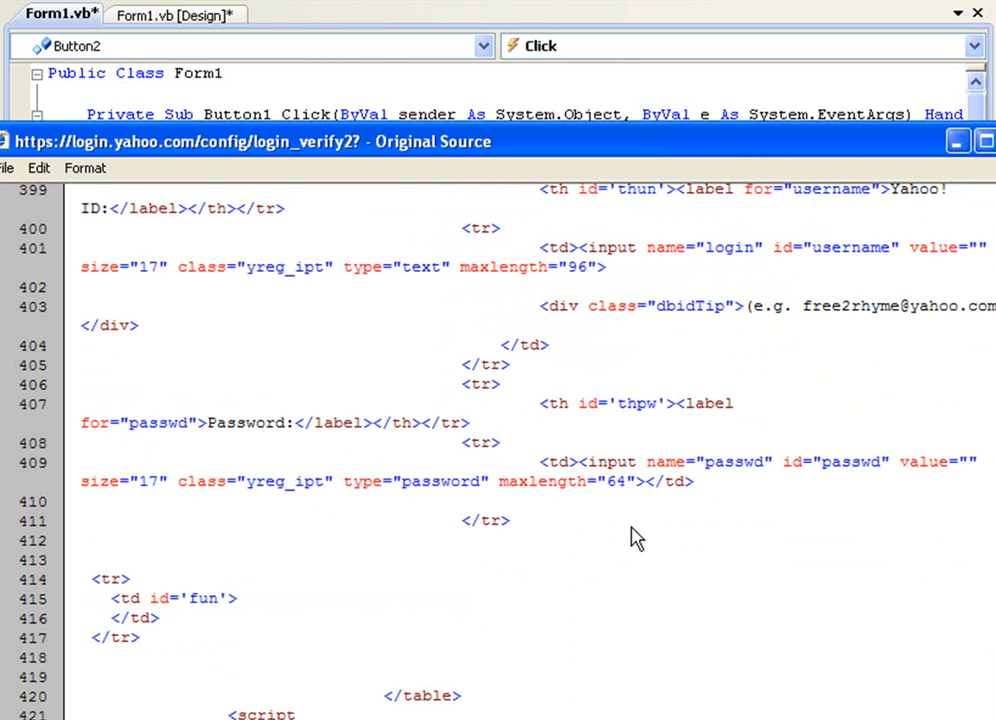
scroll("down", 3)
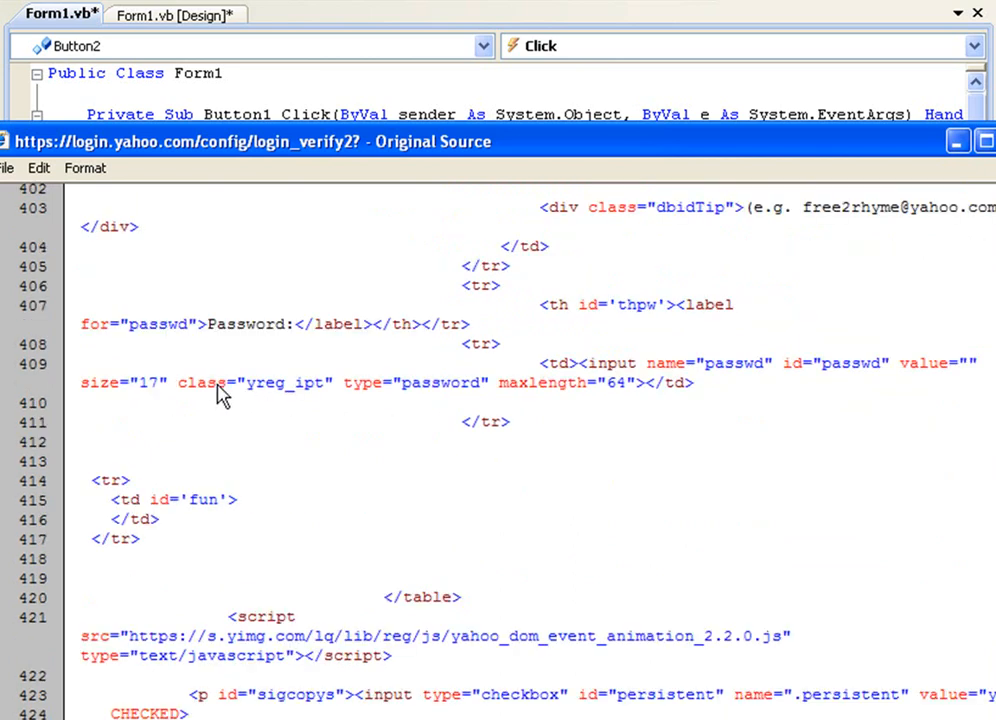
scroll("down", 3)
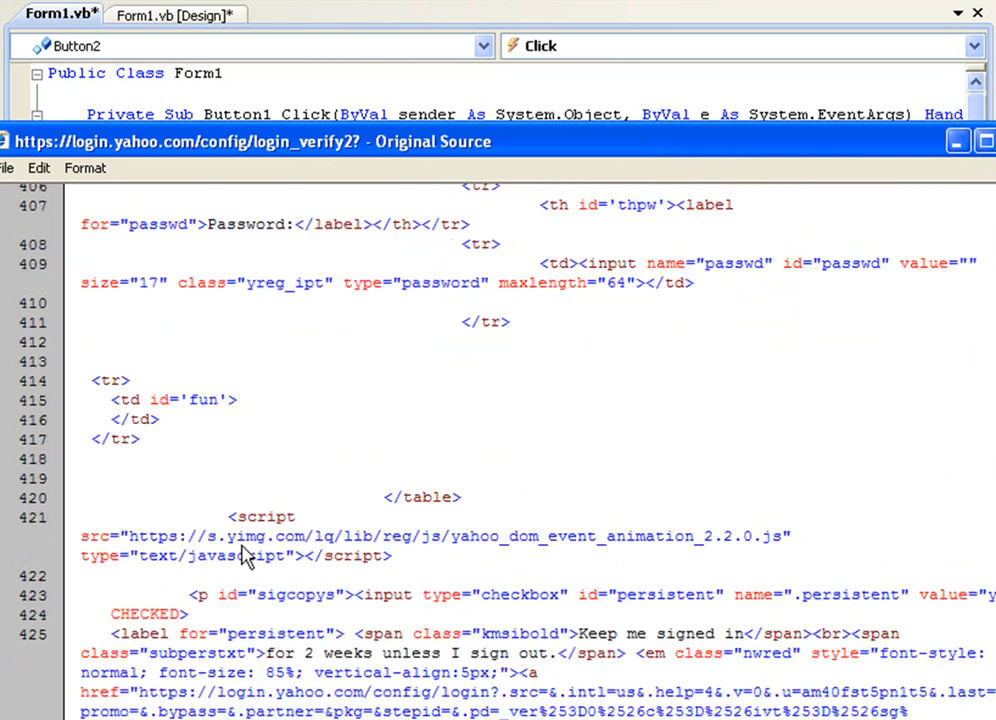
scroll("down", 3)
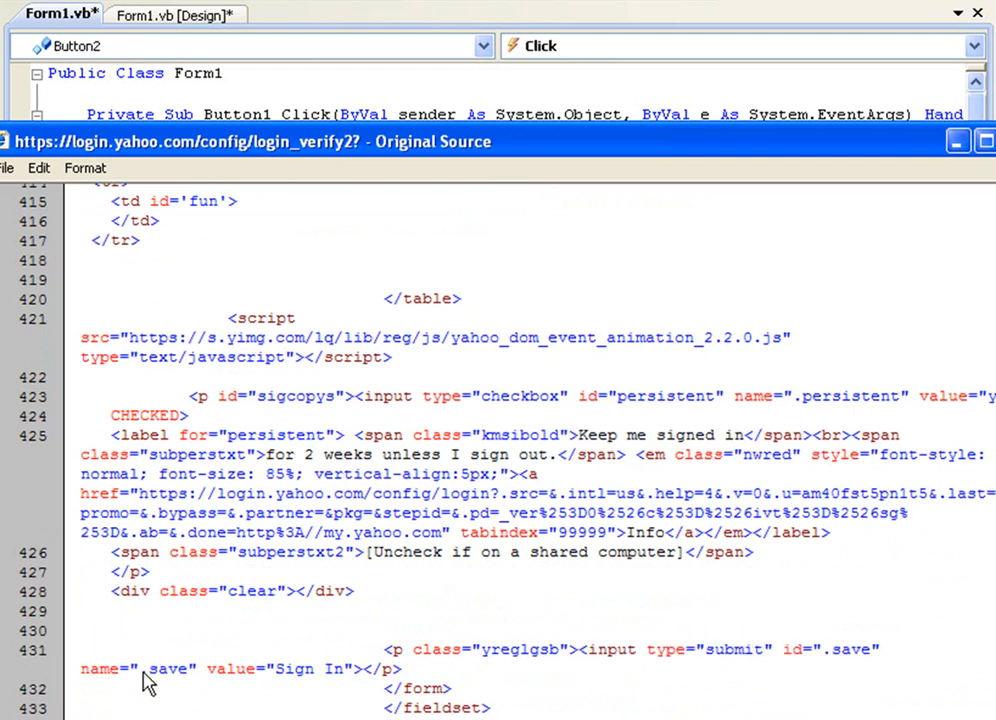
mouse_move(188, 690)
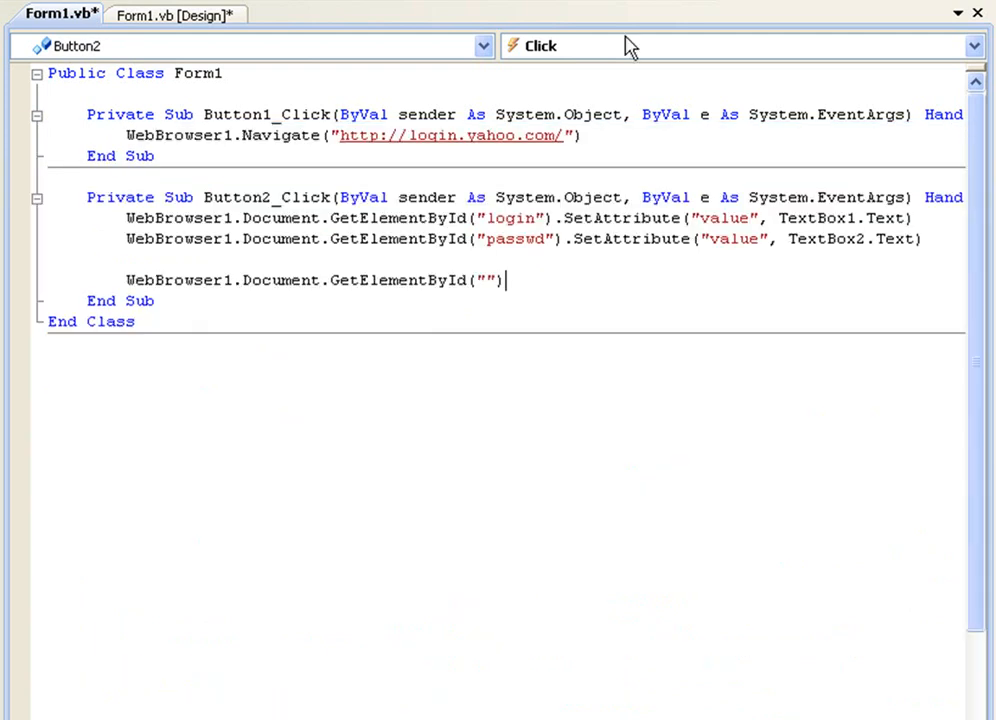
- Complete the statement as GetElementById(".save").InvokeMember("click") and highlight .save
type(".sav")
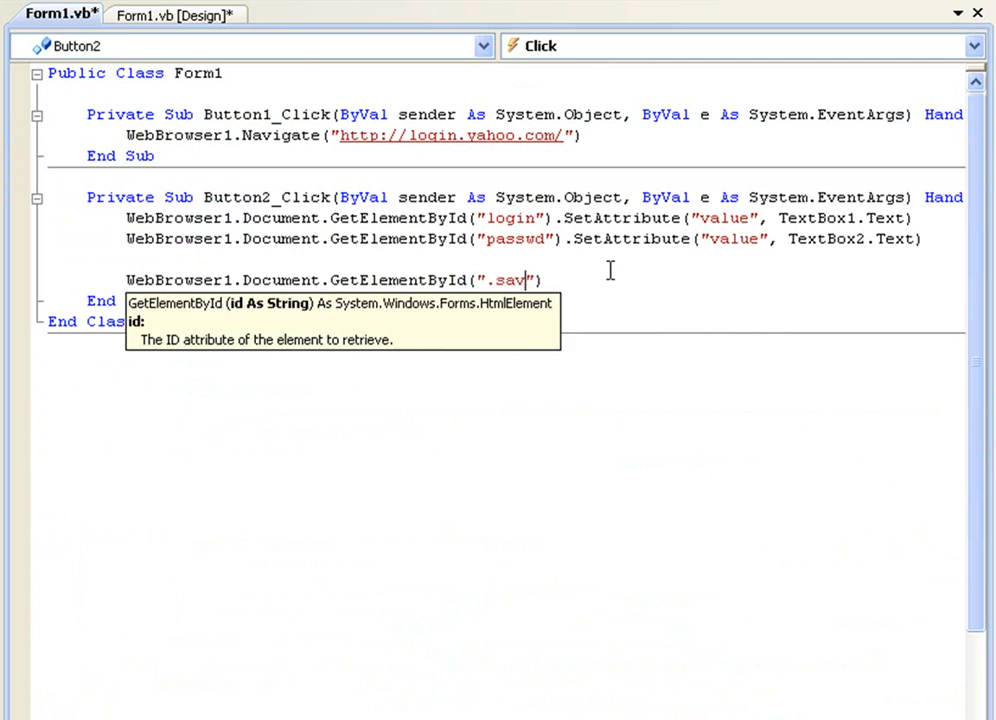
type("e")
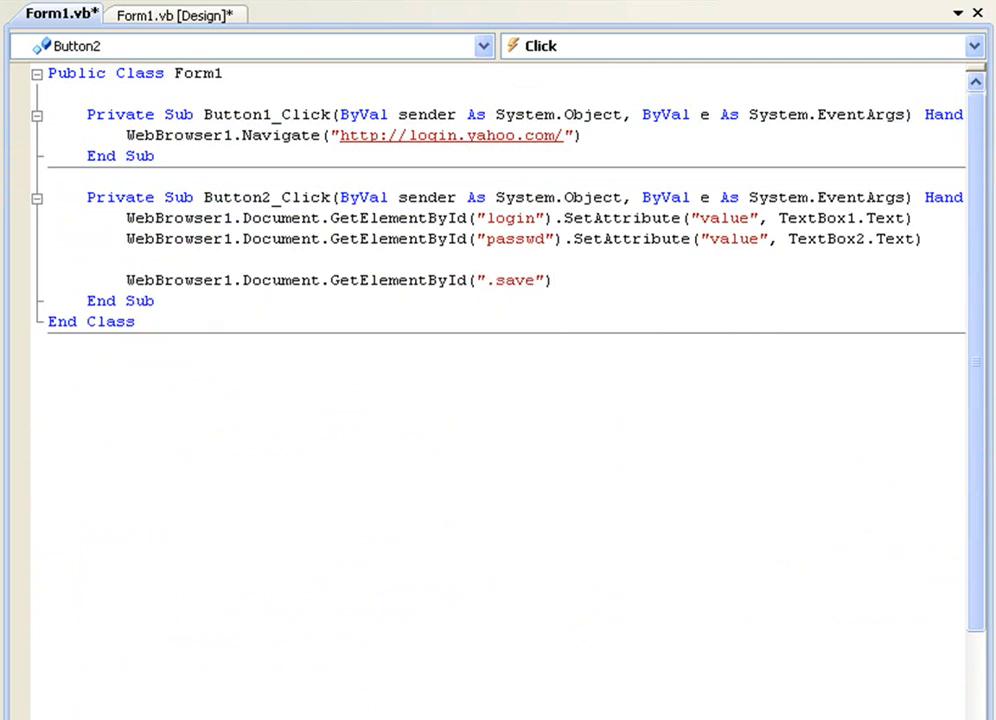
type(".")
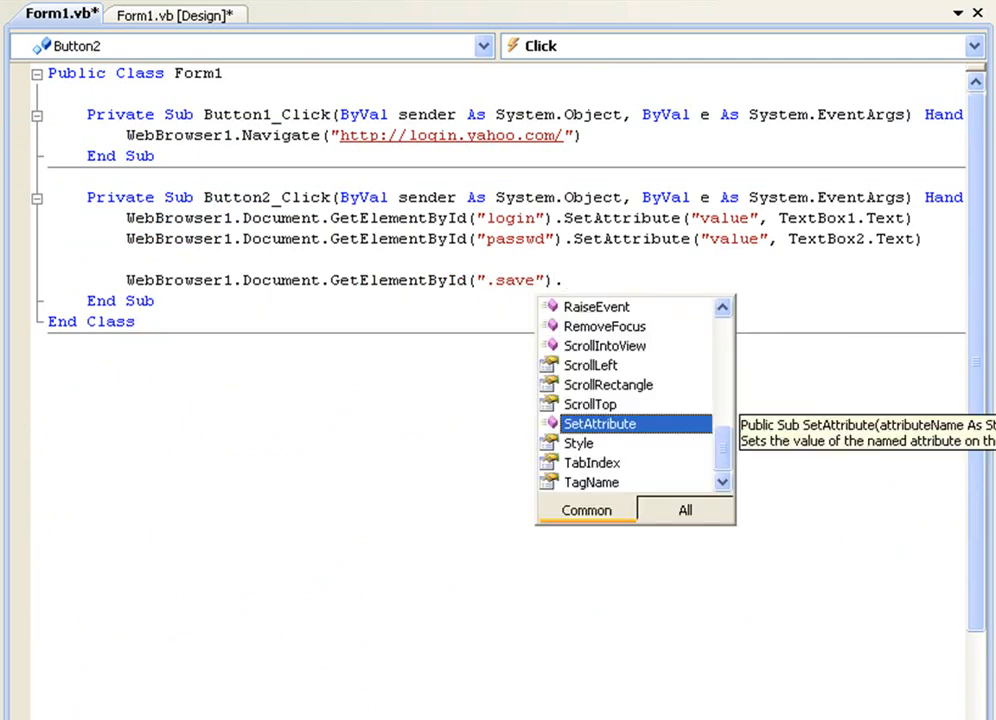
type(".invokeMember(")
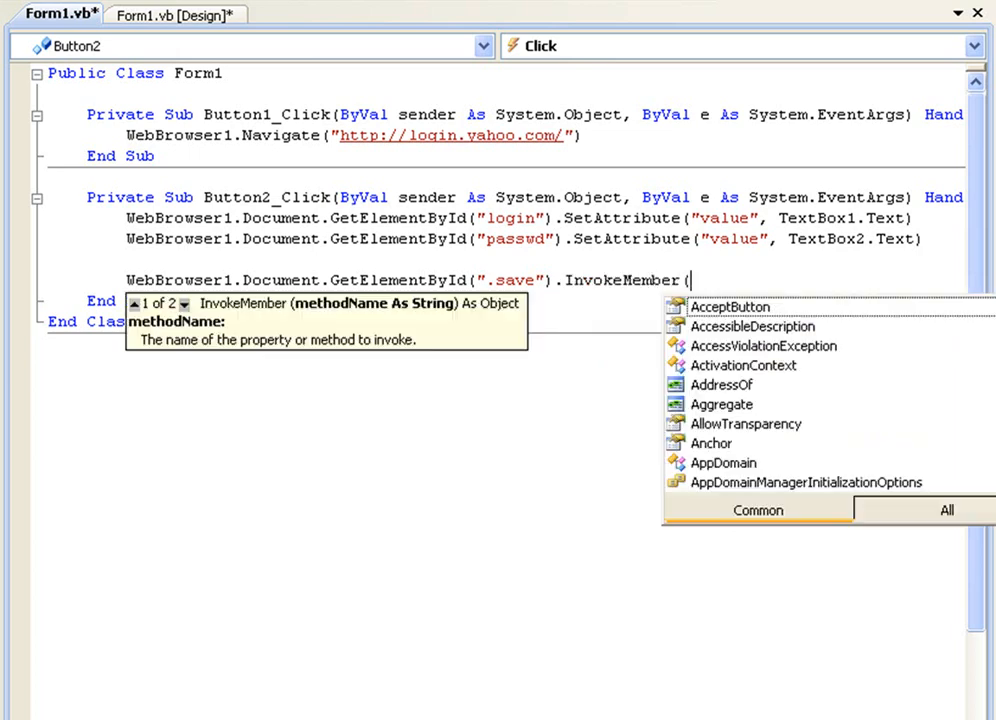
type("\"click\")")
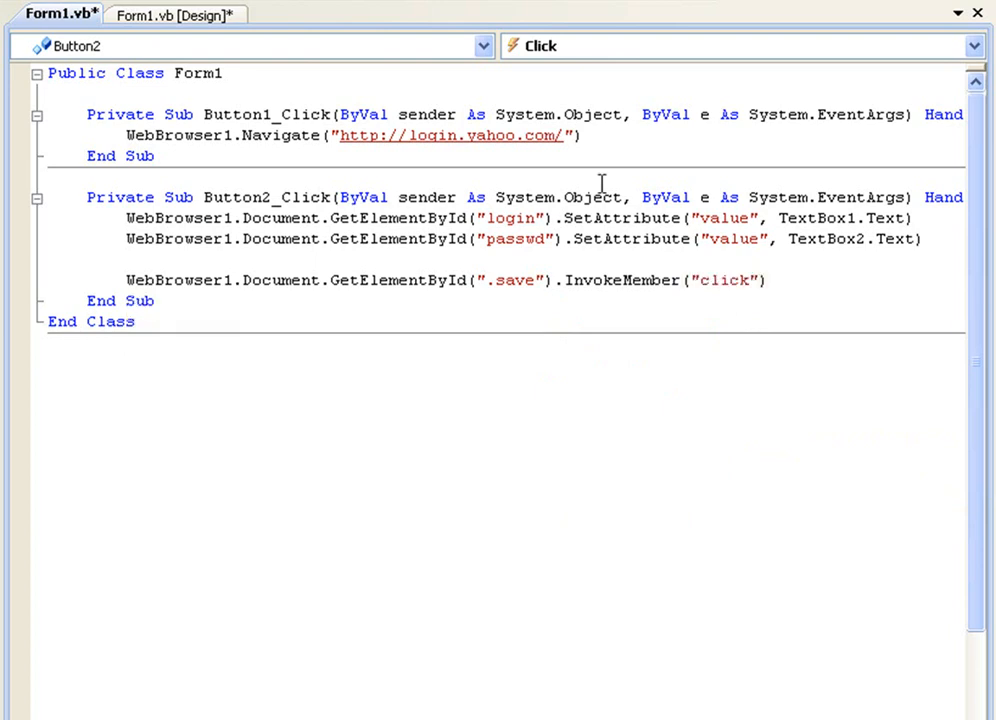
double_click(514, 280)
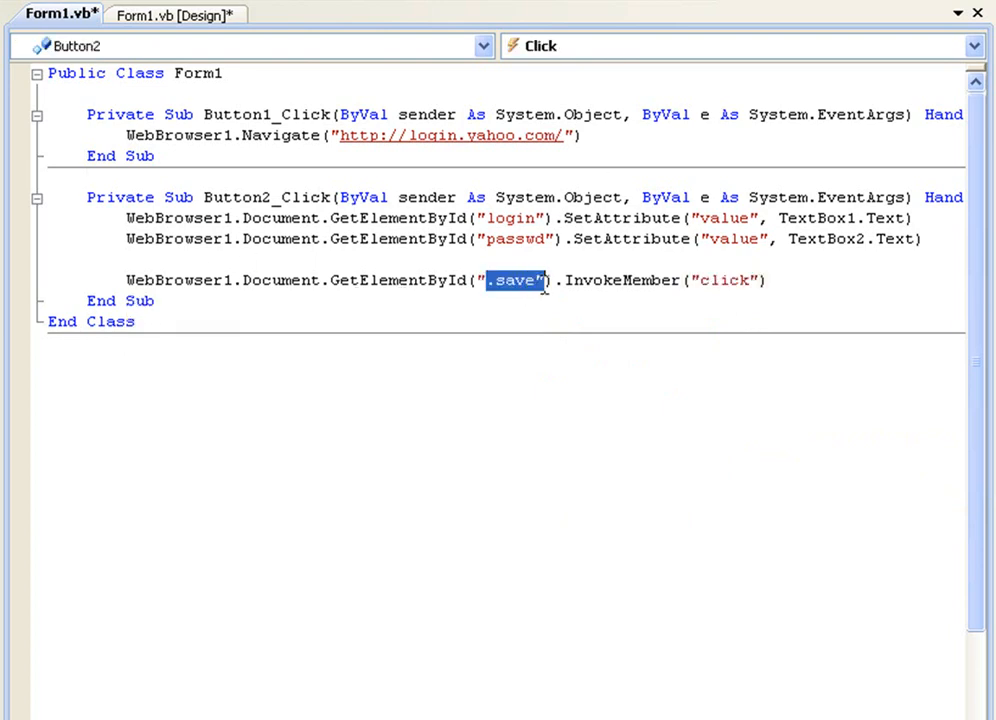
double_click(623, 280)
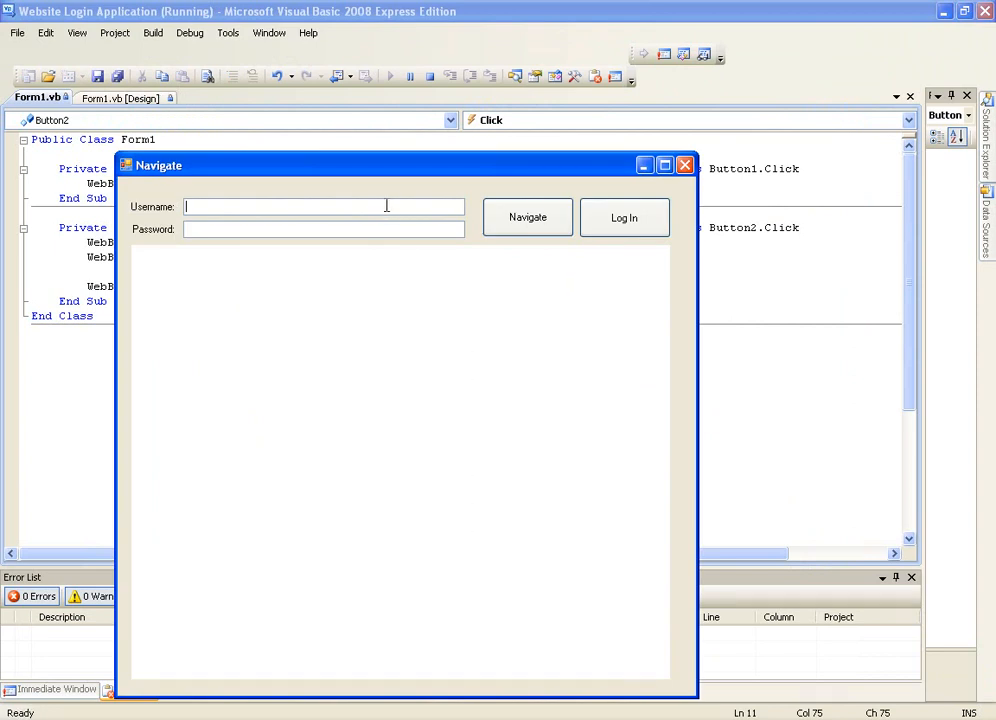
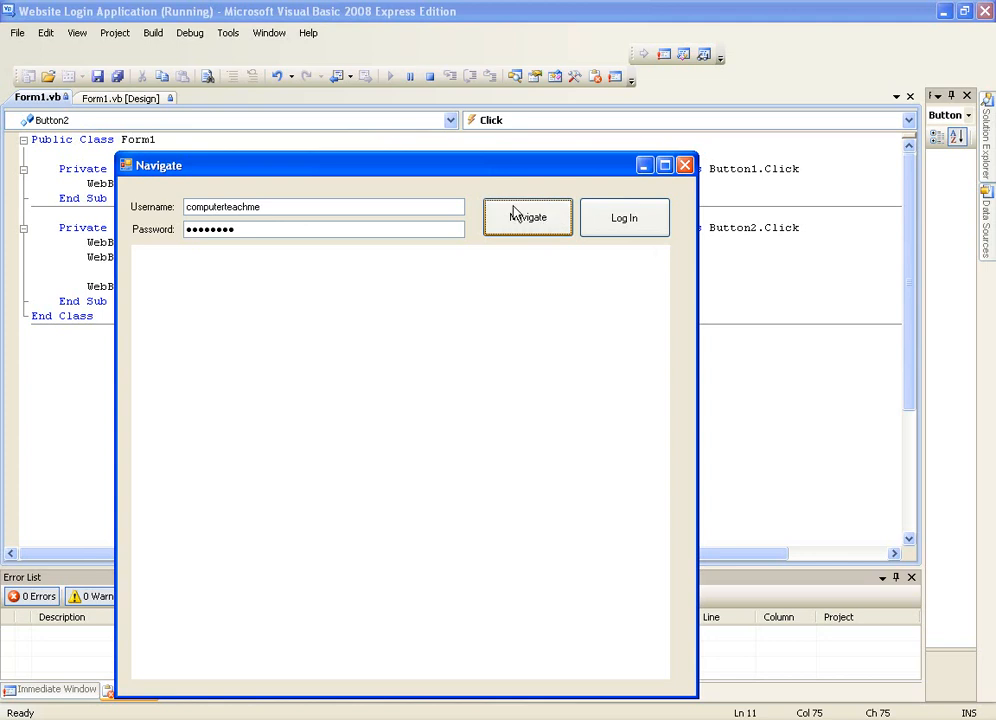
- Run the app, load the Yahoo login page, and log in to reach My Yahoo
left_click(528, 217)
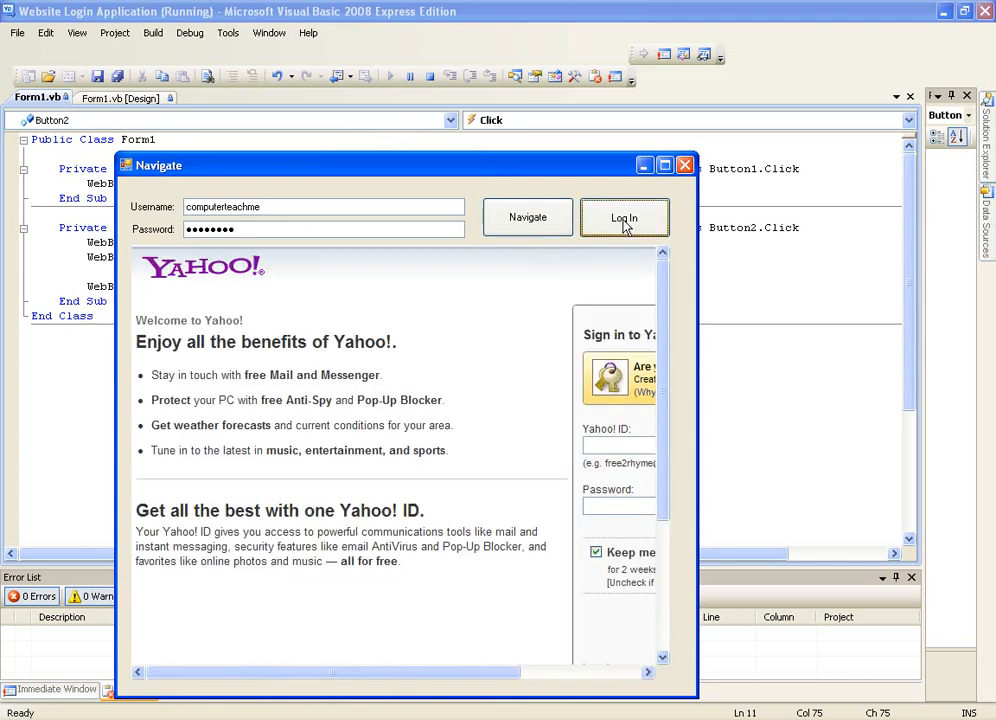
left_click(624, 217)
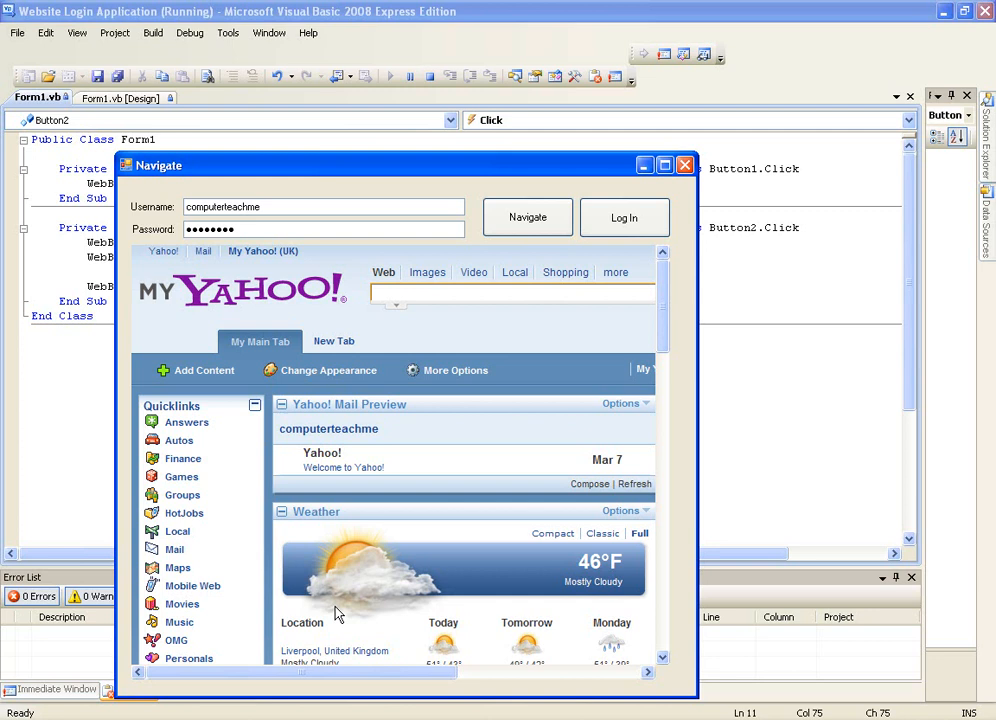
mouse_move(339, 616)
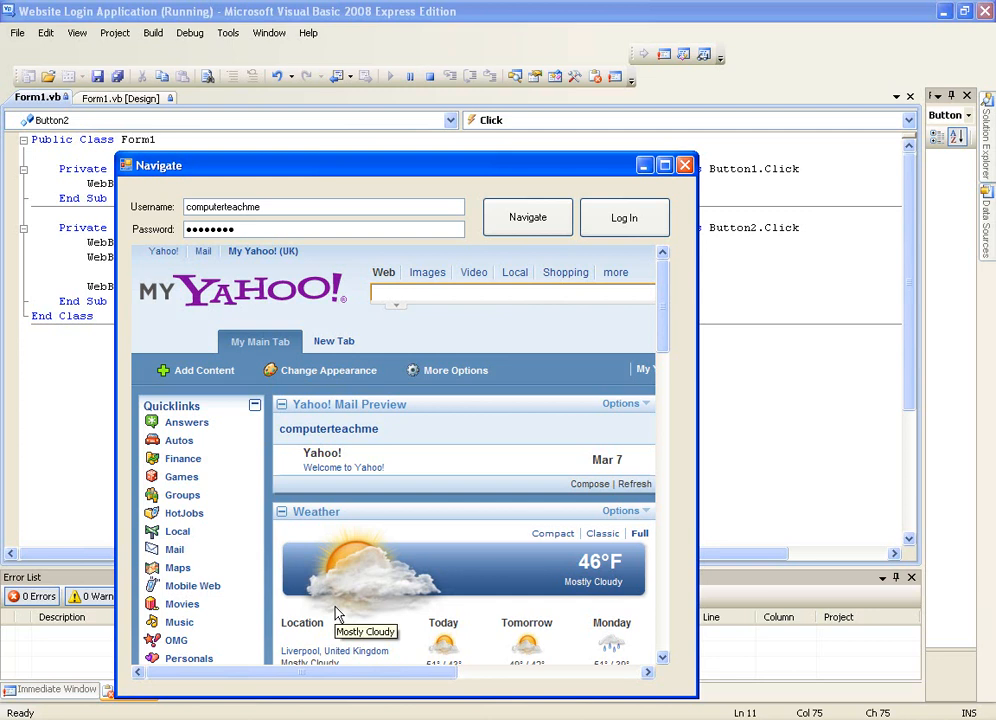
mouse_move(337, 614)
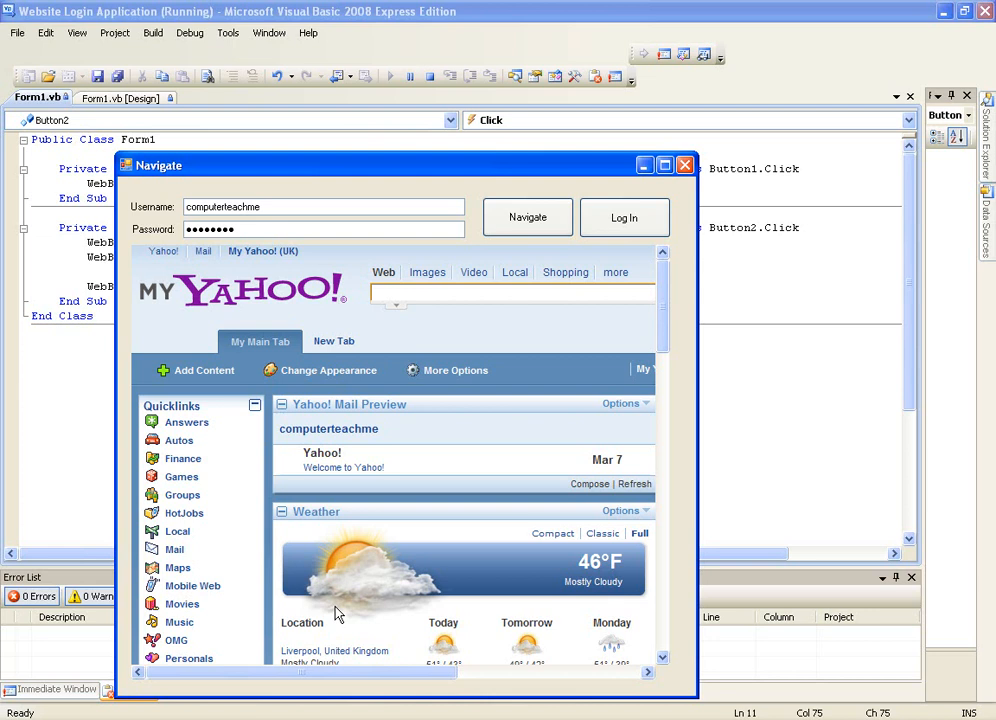